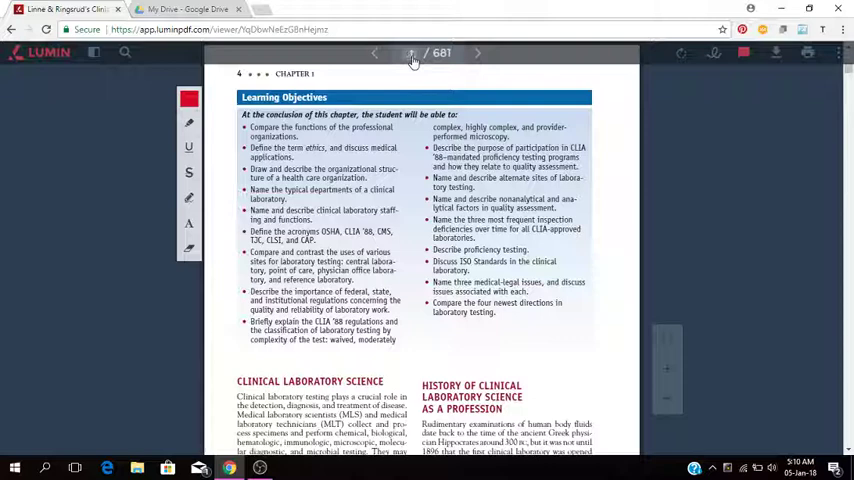
# - Jump to page 1, the textbook's front cover, via the page number box
pyautogui.click(373, 57)
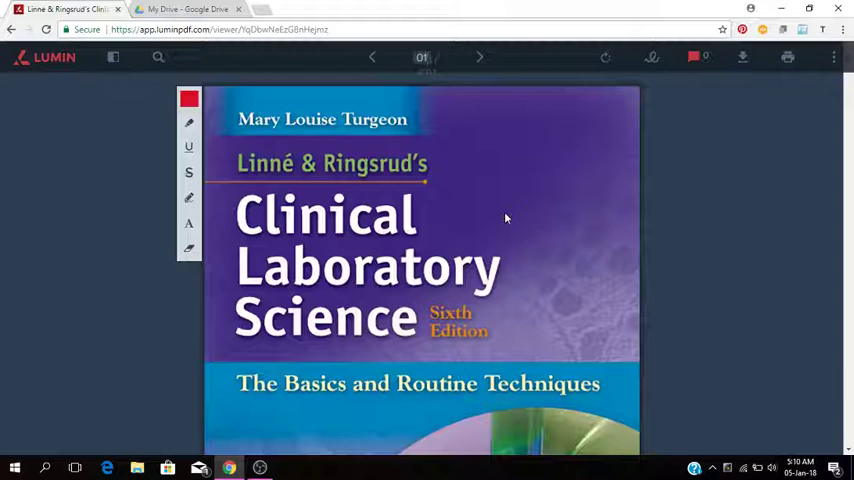
pyautogui.scroll(-3)
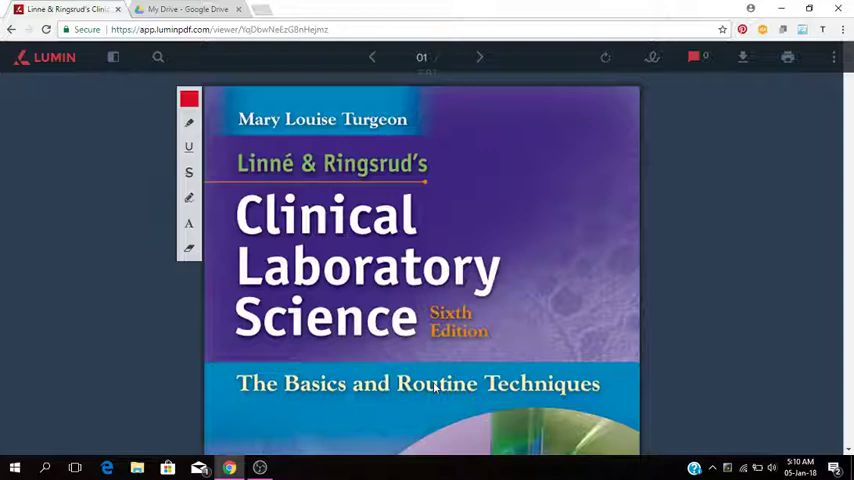
pyautogui.scroll(-3)
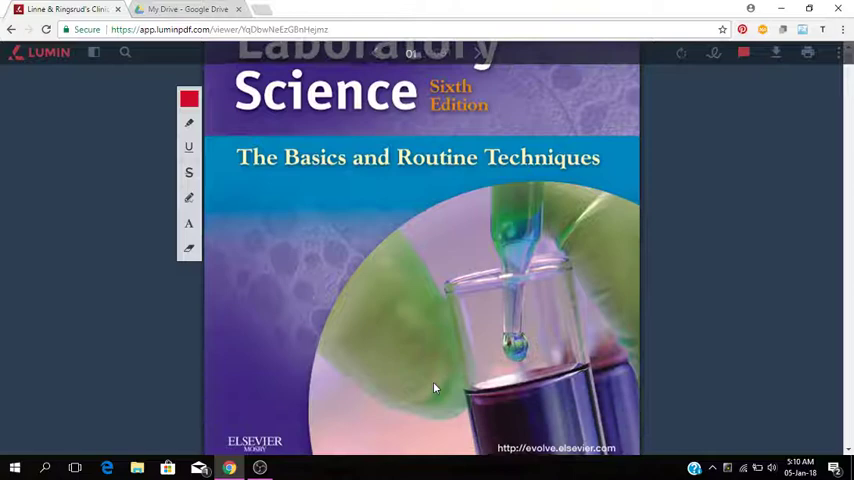
pyautogui.scroll(3)
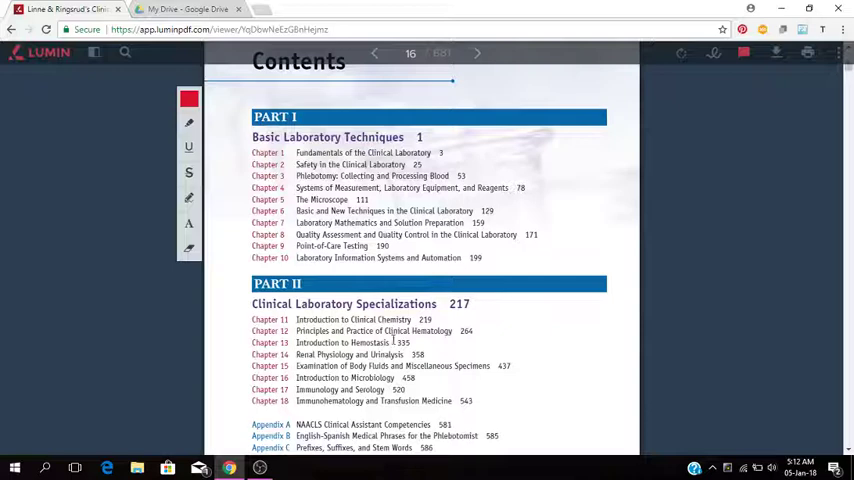
pyautogui.moveTo(342, 355)
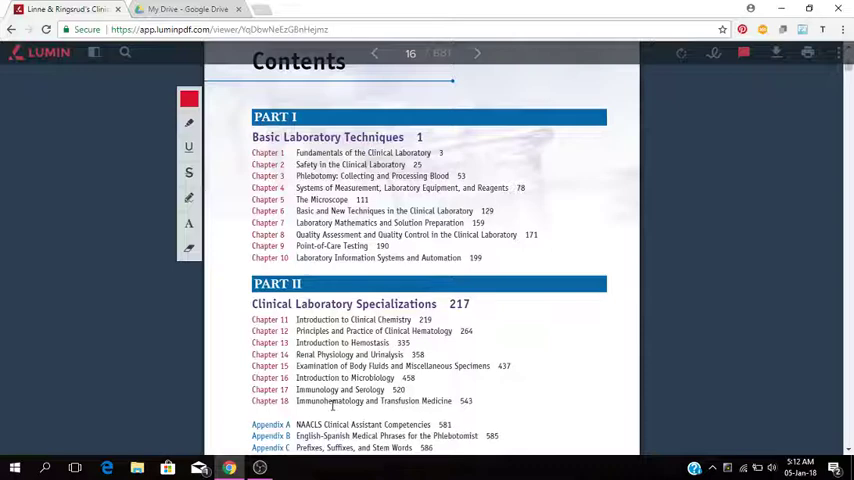
pyautogui.moveTo(393, 413)
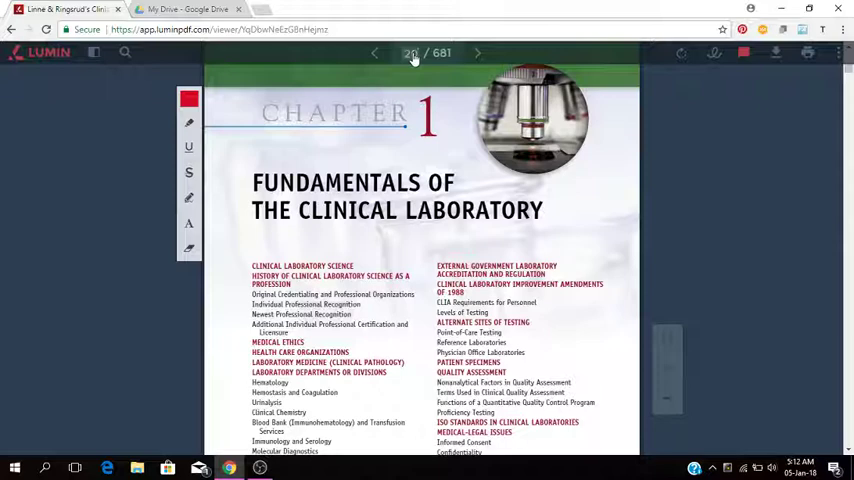
pyautogui.click(410, 53)
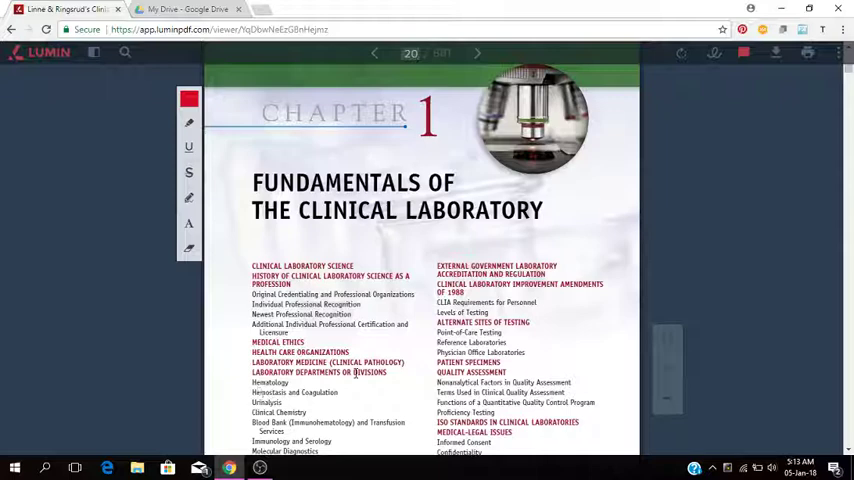
pyautogui.moveTo(597, 231)
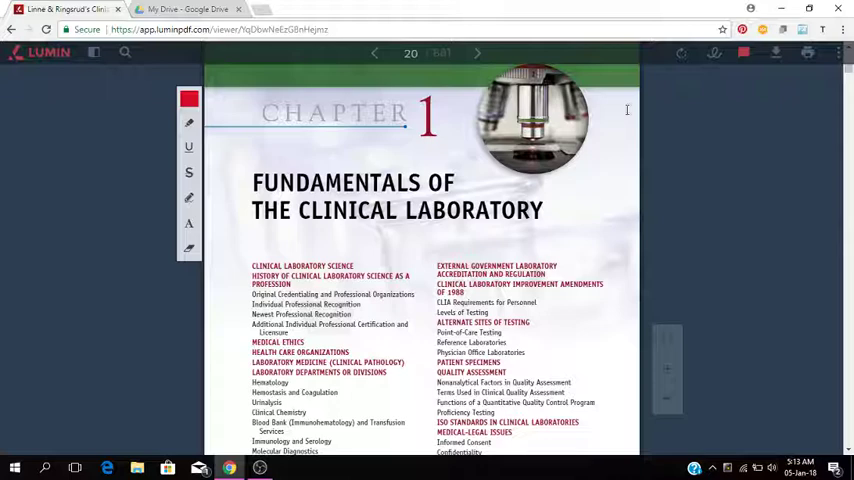
pyautogui.scroll(-3)
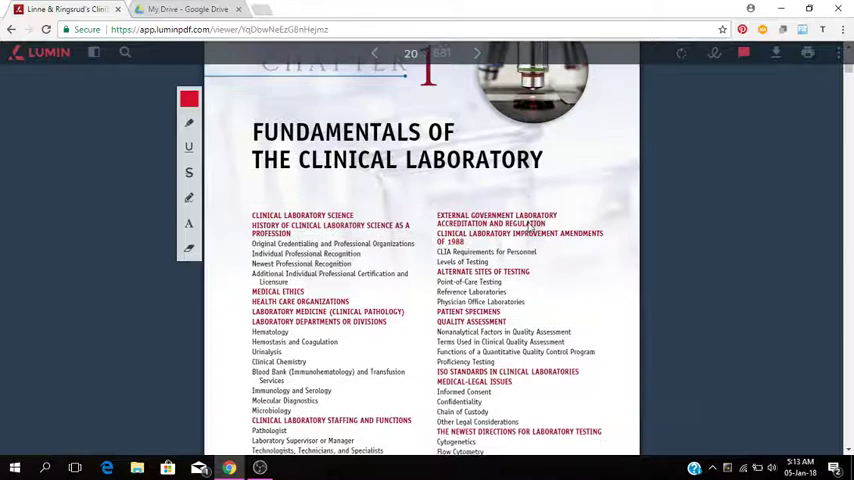
# - Scroll down to page 21, where Chapter 1's Clinical Laboratory Science text begins
pyautogui.scroll(-3)
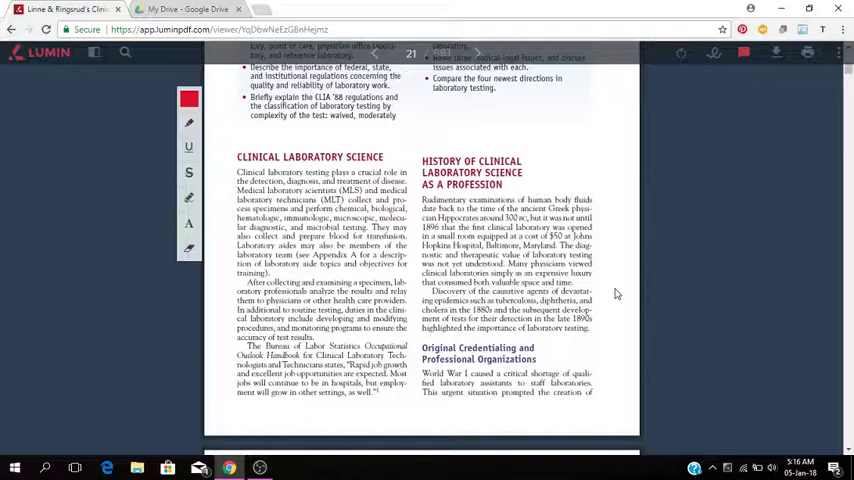
# - Scroll past Box 1-1 to page 23's Boxes 1-2 and 1-3
pyautogui.scroll(-3)
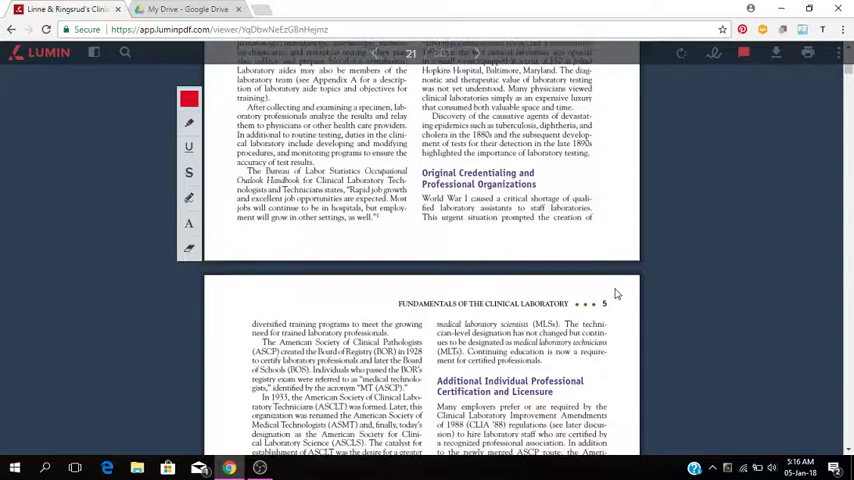
pyautogui.scroll(-3)
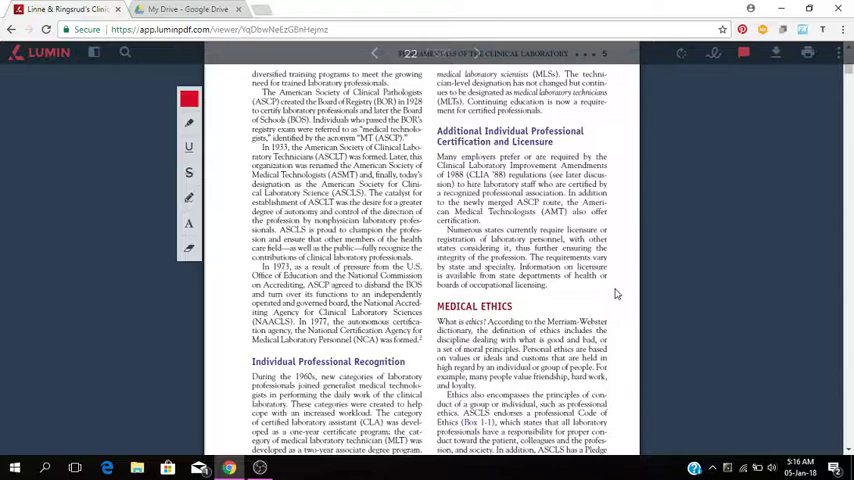
pyautogui.scroll(-3)
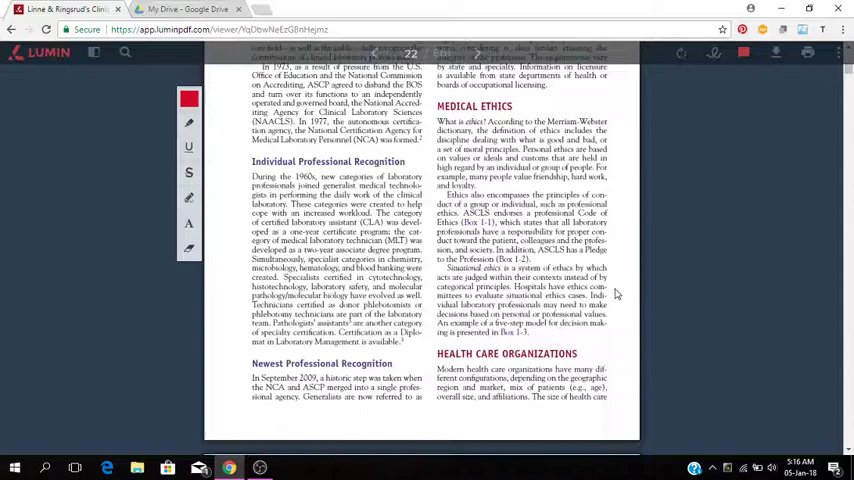
pyautogui.scroll(-3)
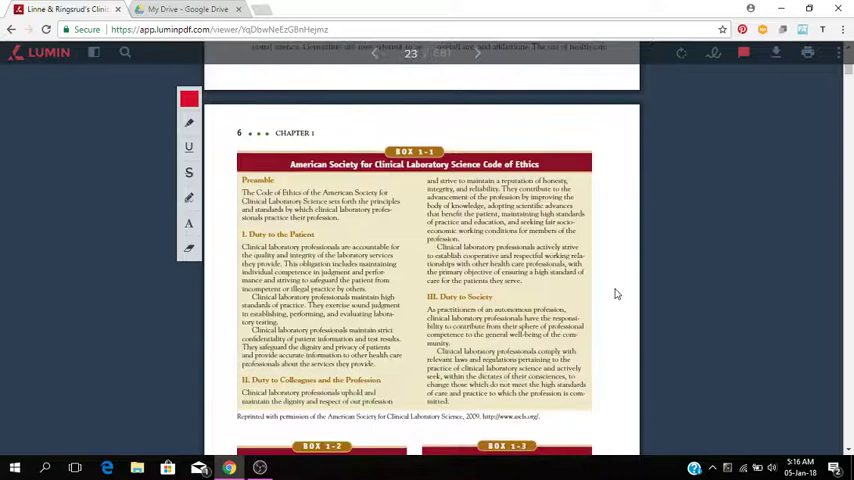
pyautogui.scroll(-3)
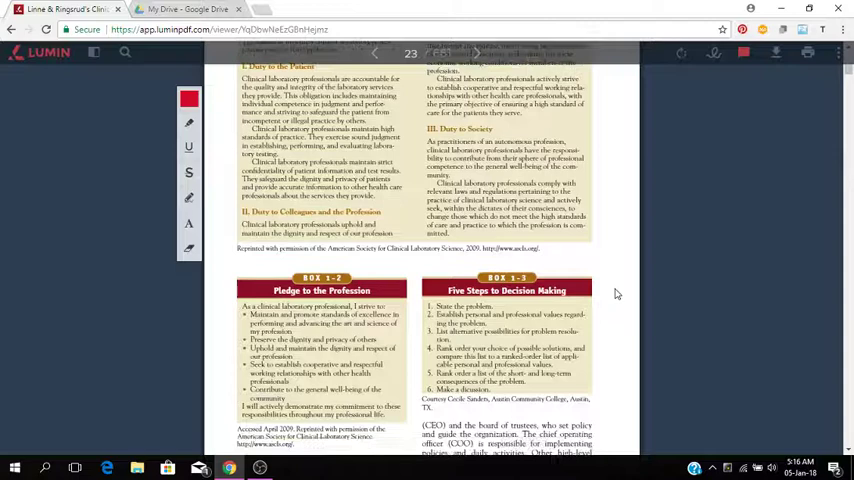
pyautogui.scroll(-3)
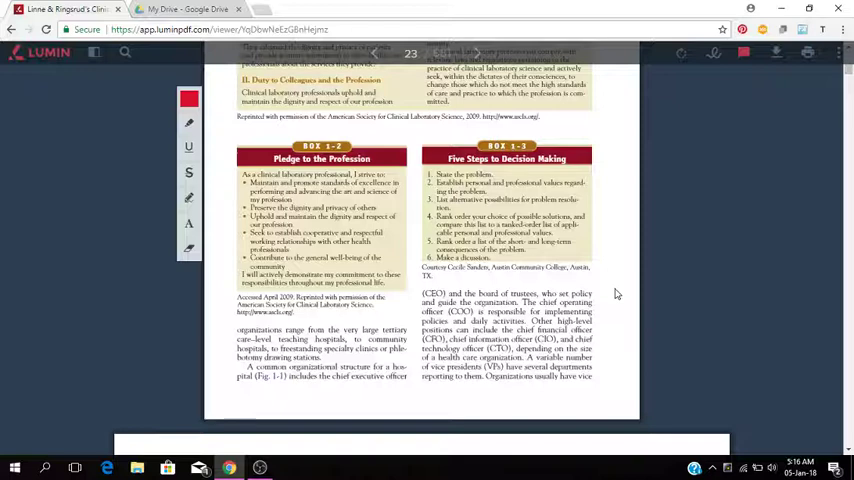
pyautogui.scroll(-3)
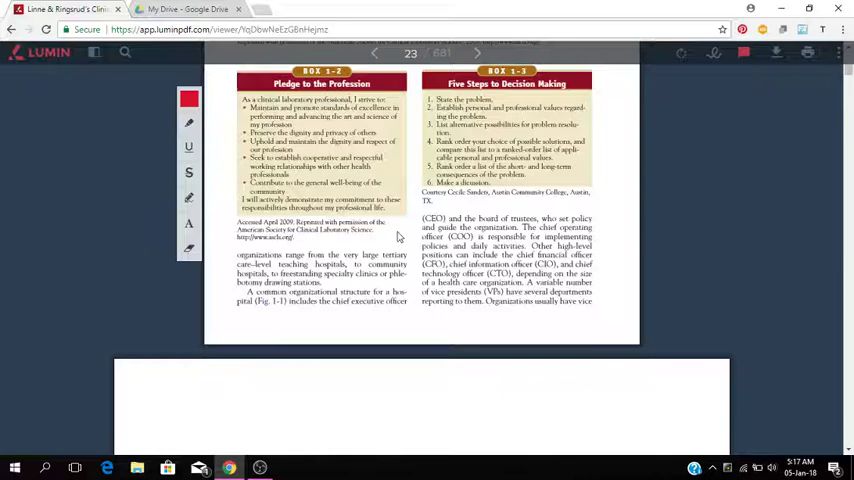
# - Scroll past Figure 1-1 to the Laboratory Medicine (Clinical Pathology) section
pyautogui.scroll(-3)
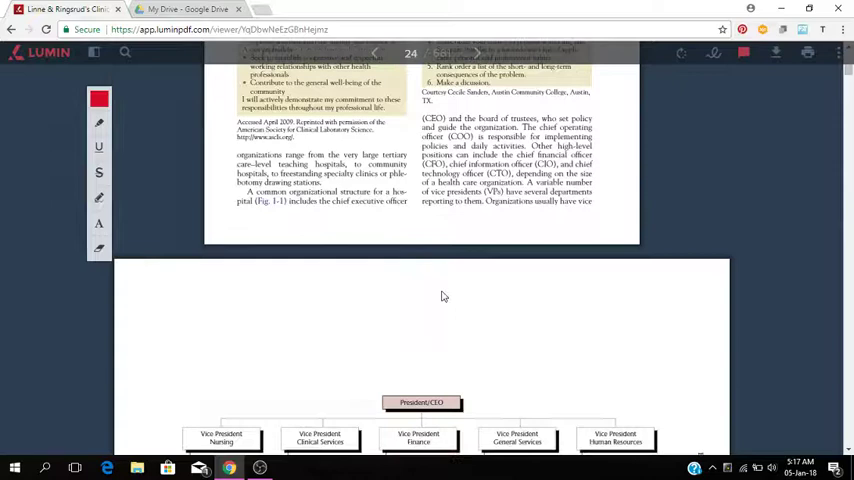
pyautogui.scroll(-3)
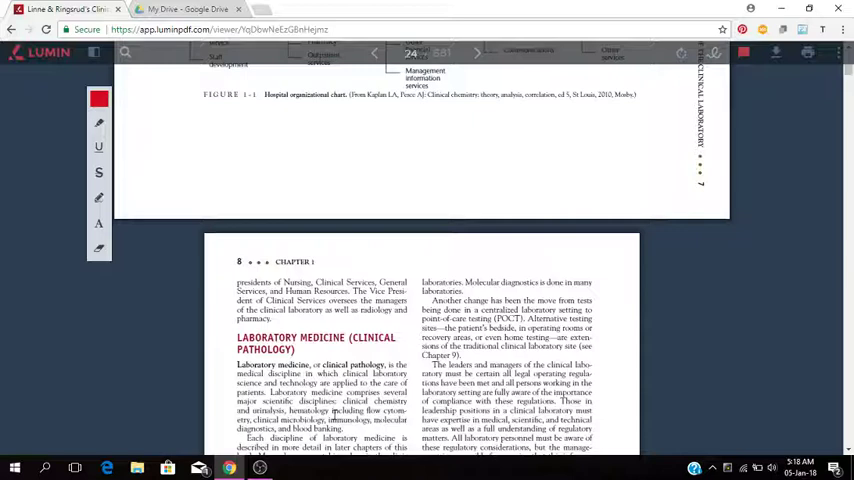
# - Read down the Laboratory Medicine text toward the Department Chairman chart
pyautogui.scroll(-3)
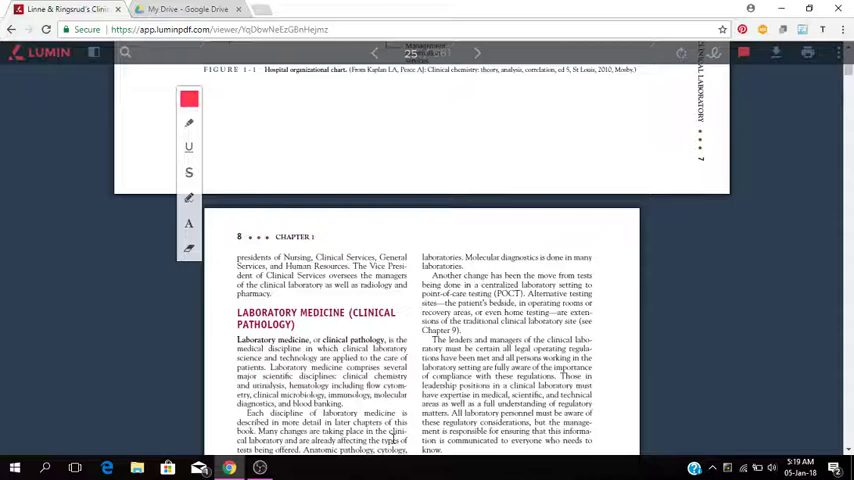
pyautogui.scroll(-3)
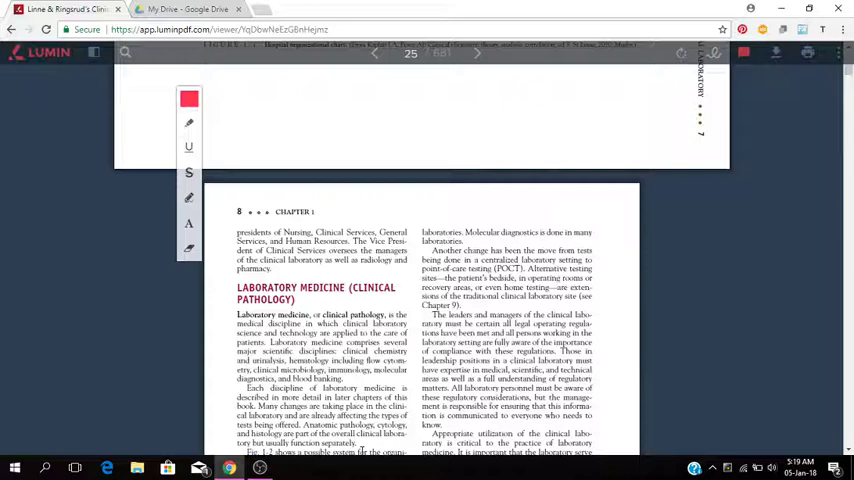
pyautogui.scroll(-3)
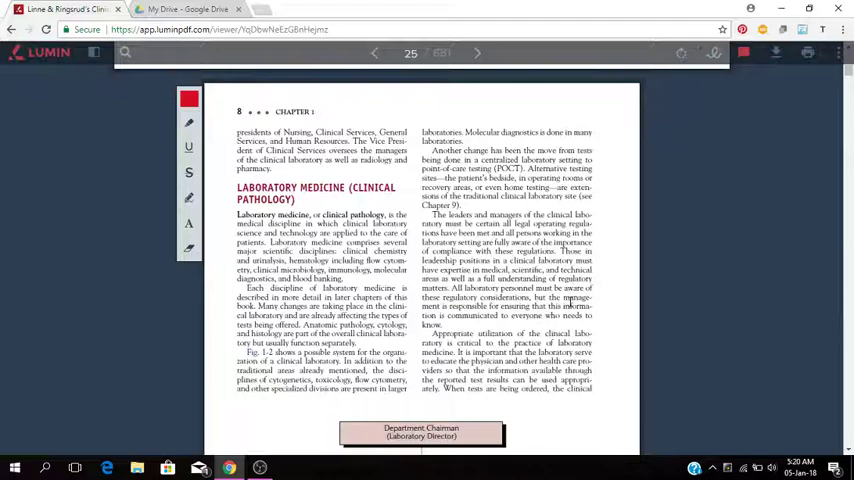
# - Scroll until Figure 1-2 and the top of book page 9 are visible
pyautogui.scroll(-3)
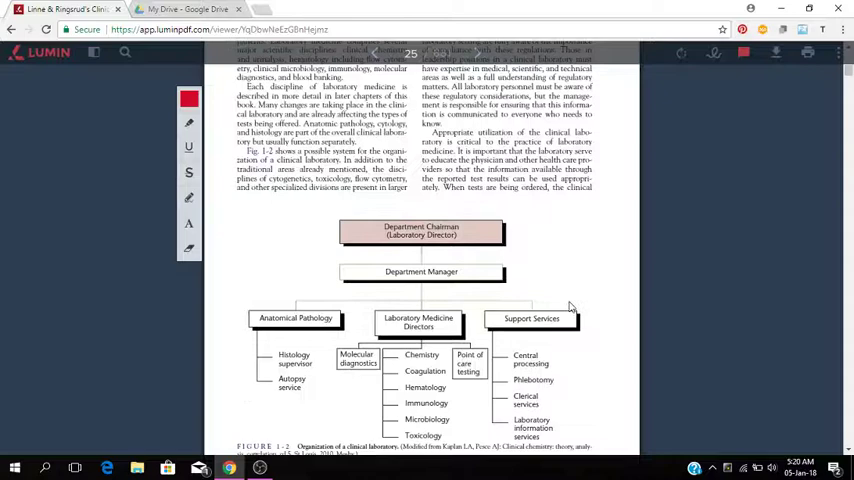
pyautogui.scroll(-3)
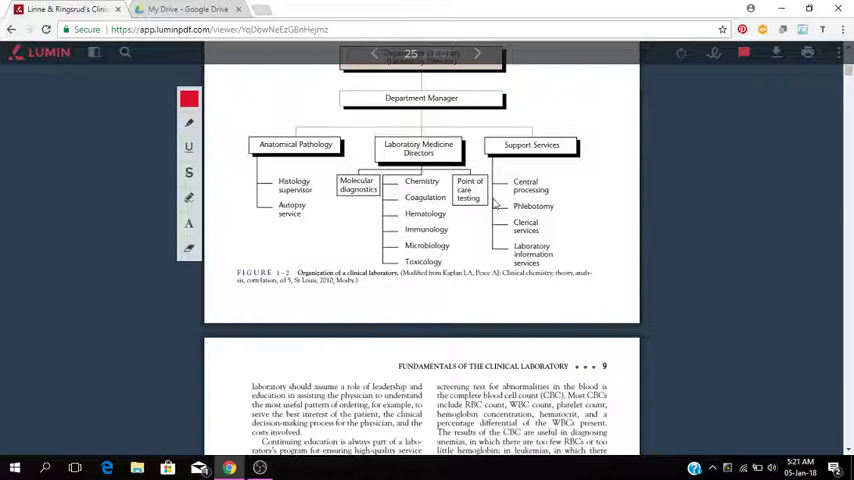
pyautogui.moveTo(540, 203)
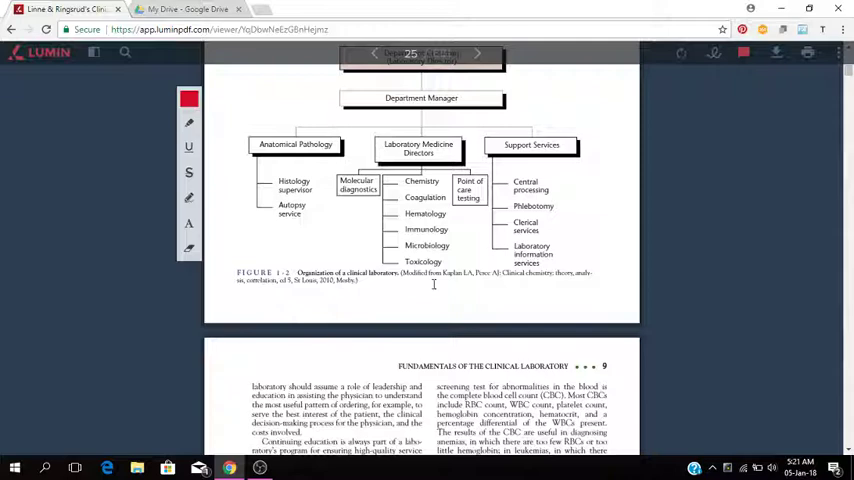
pyautogui.moveTo(307, 216)
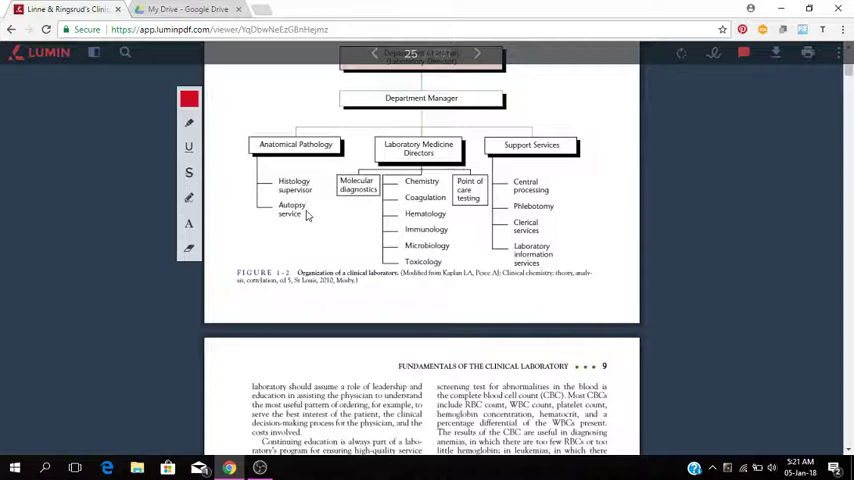
pyautogui.moveTo(476, 289)
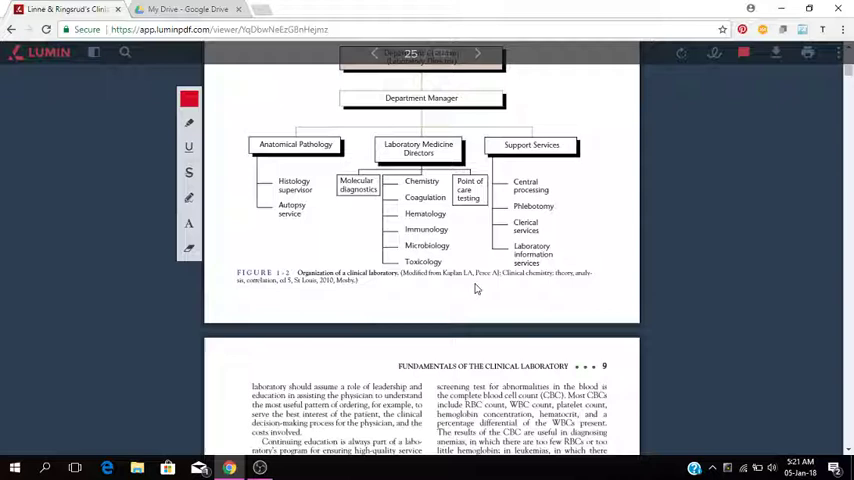
pyautogui.moveTo(535, 344)
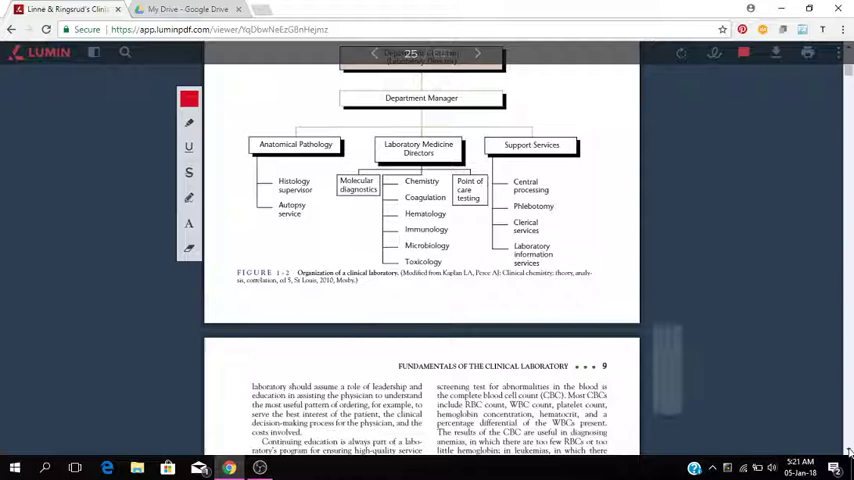
# - Scroll to the Laboratory Departments or Divisions heading with Hematology, Coagulation, Urinalysis
pyautogui.scroll(-3)
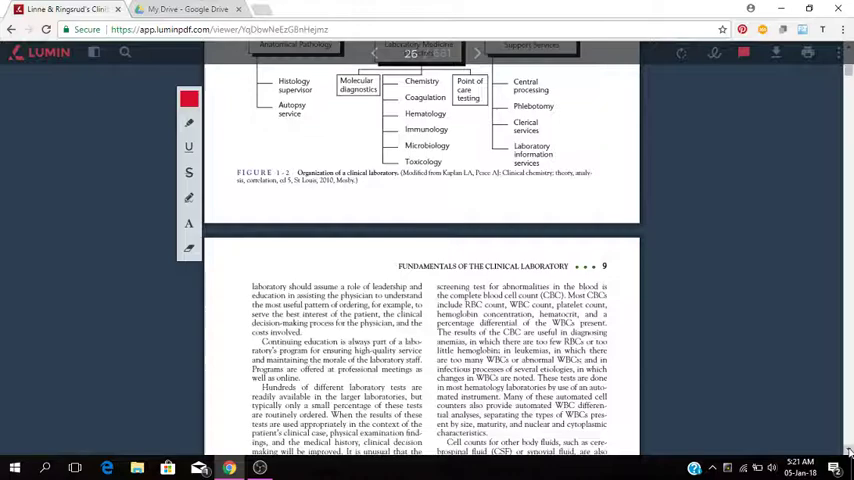
pyautogui.scroll(-3)
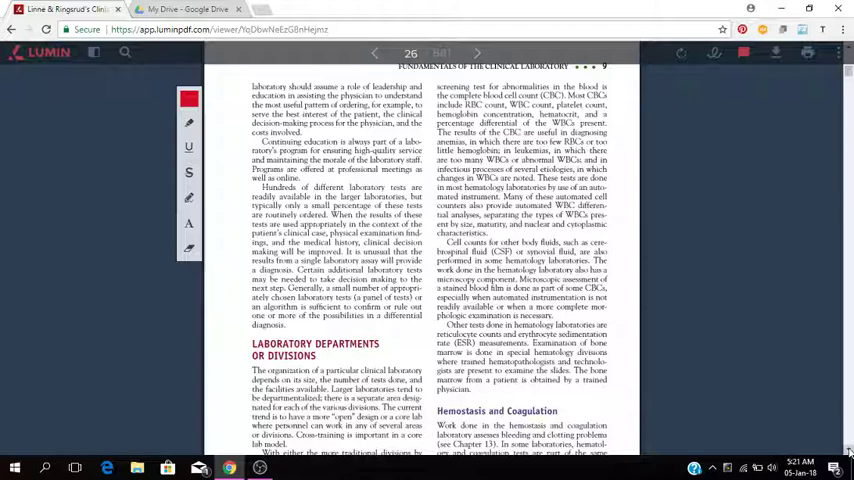
pyautogui.scroll(-3)
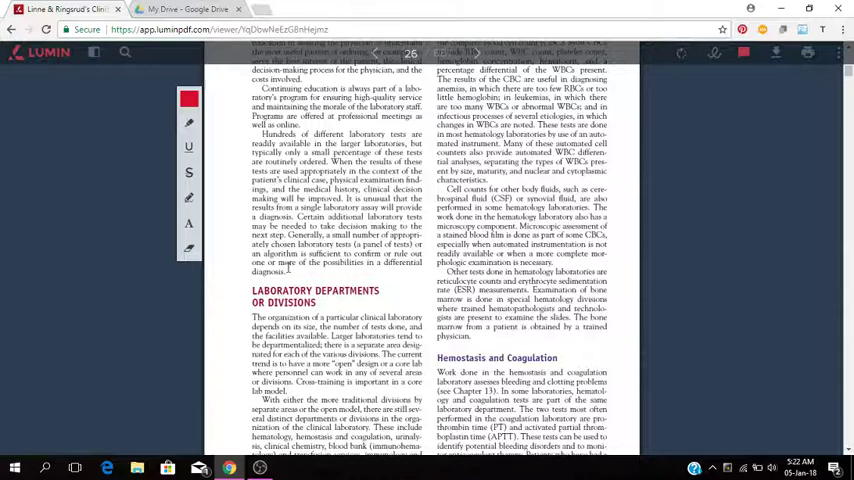
pyautogui.scroll(-3)
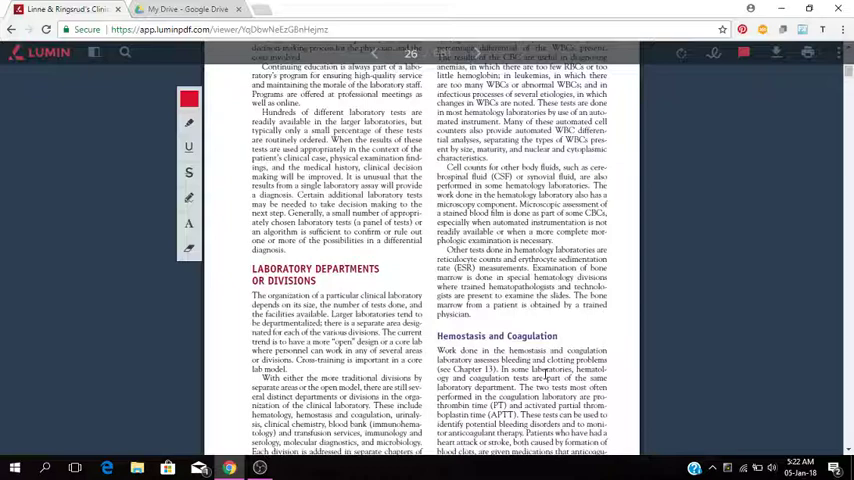
pyautogui.scroll(-3)
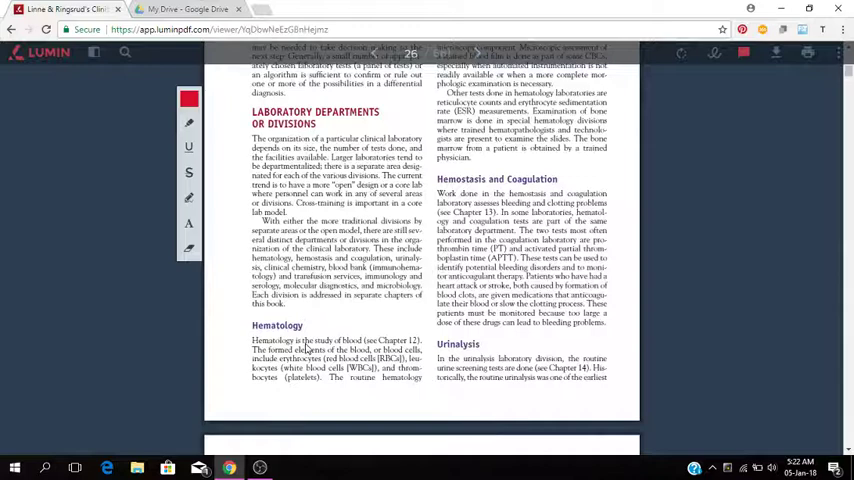
# - Briefly reach page 10's Clinical Chemistry, then scroll back below Figure 1-2
pyautogui.scroll(-3)
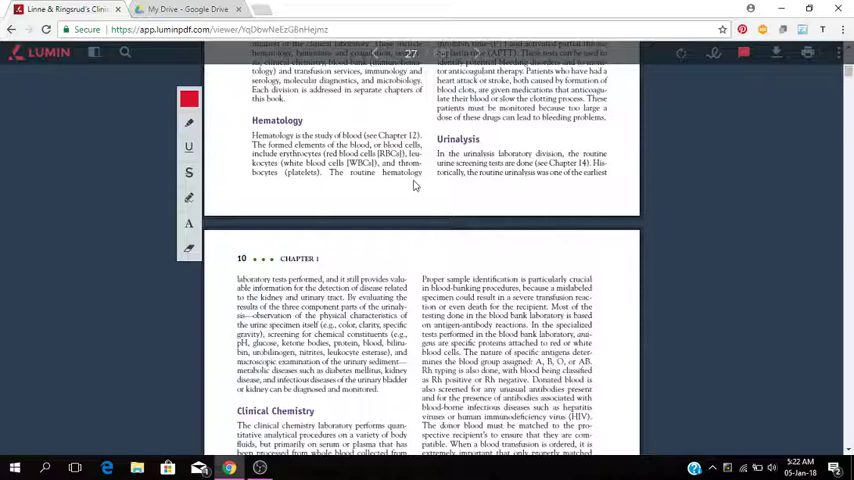
pyautogui.scroll(3)
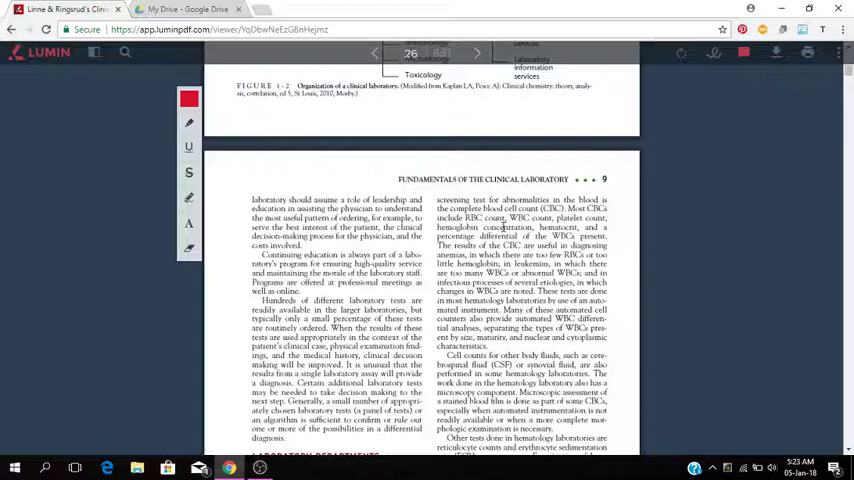
pyautogui.moveTo(585, 254)
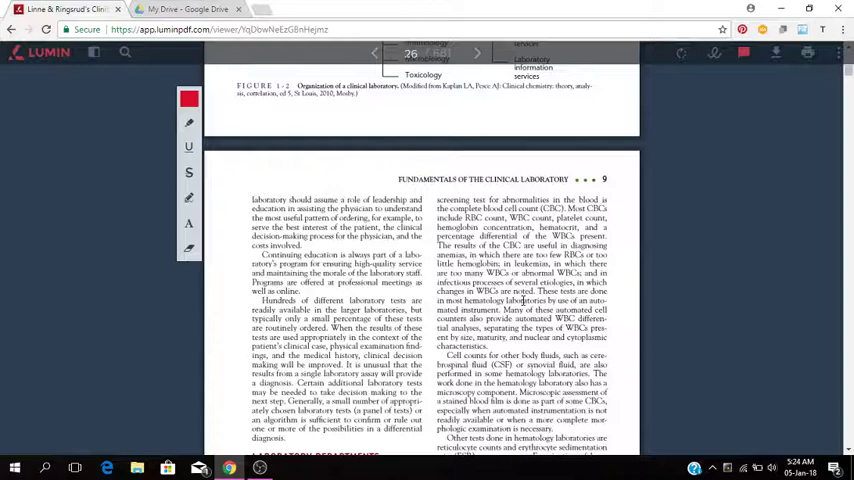
pyautogui.moveTo(508, 318)
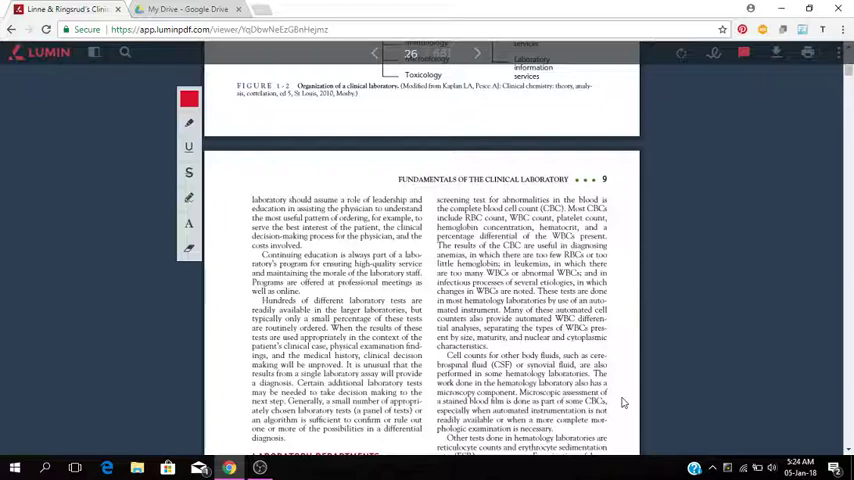
pyautogui.scroll(-3)
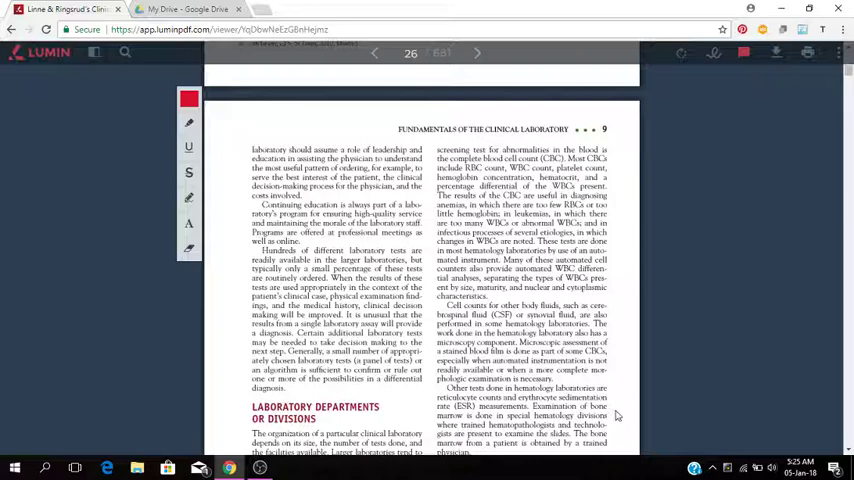
# - Scroll to the Hematology, Hemostasis and Coagulation, and Urinalysis sections
pyautogui.scroll(-3)
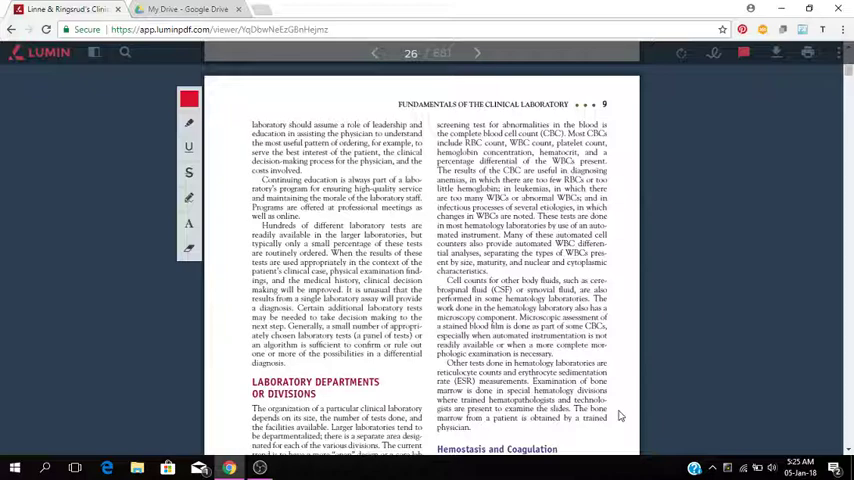
pyautogui.scroll(-3)
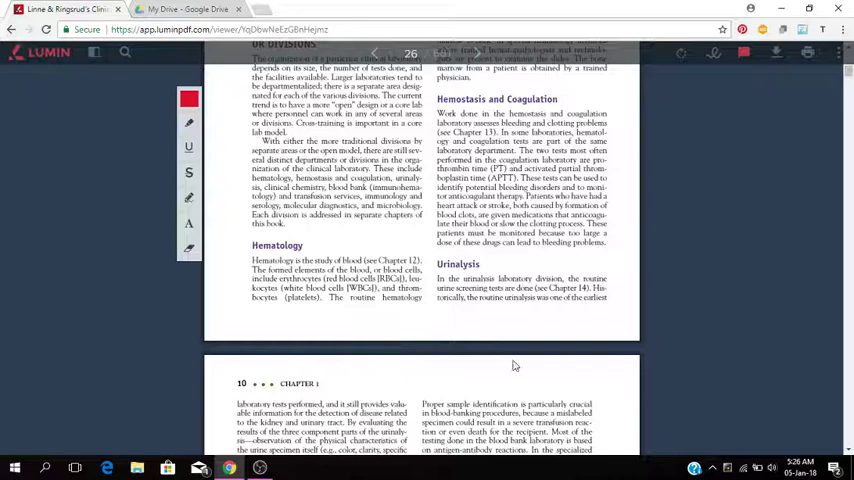
# - Scroll to page 10 showing Clinical Chemistry and Immunology and Serology
pyautogui.scroll(-3)
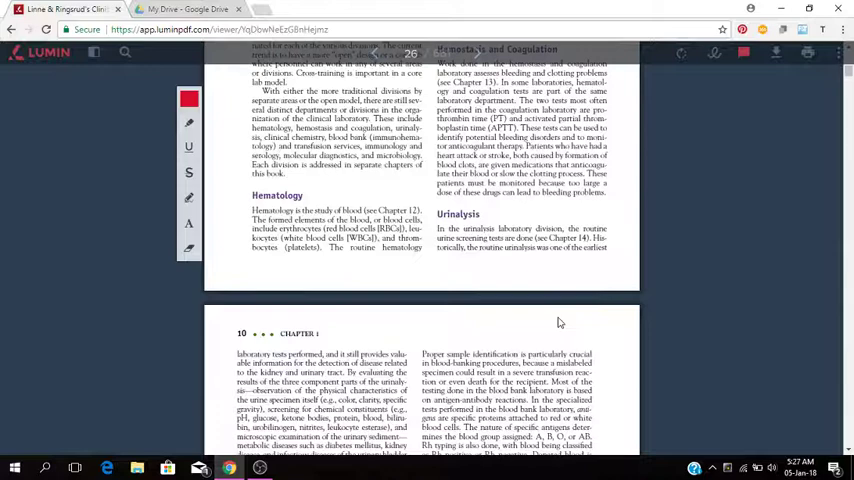
pyautogui.scroll(-3)
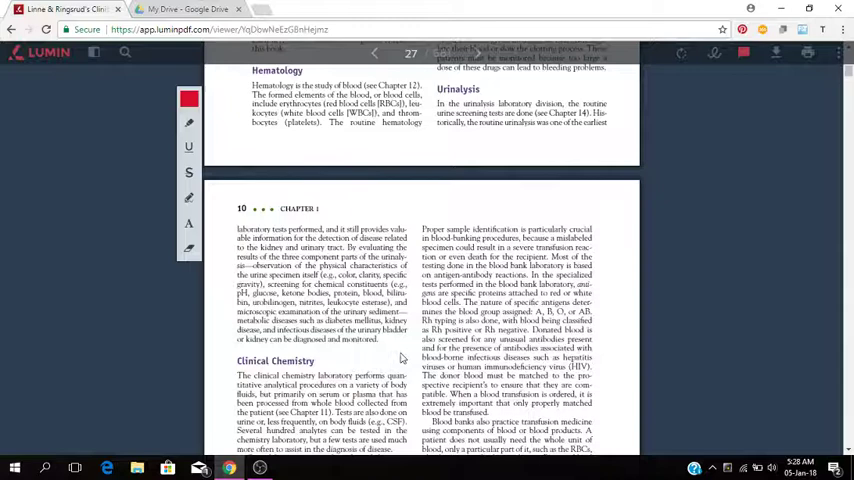
pyautogui.scroll(-3)
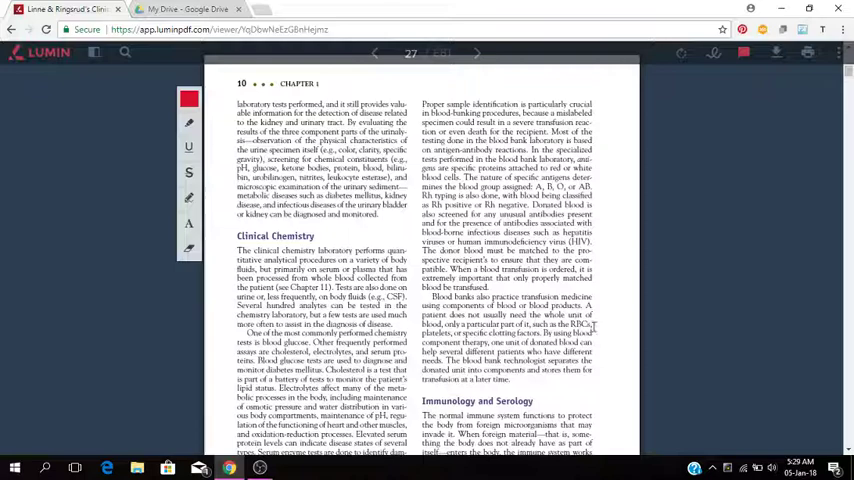
pyautogui.scroll(-3)
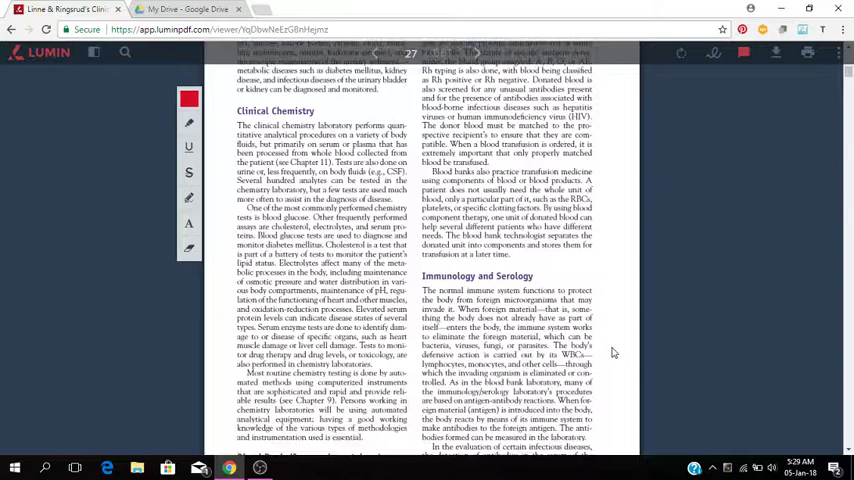
pyautogui.scroll(-3)
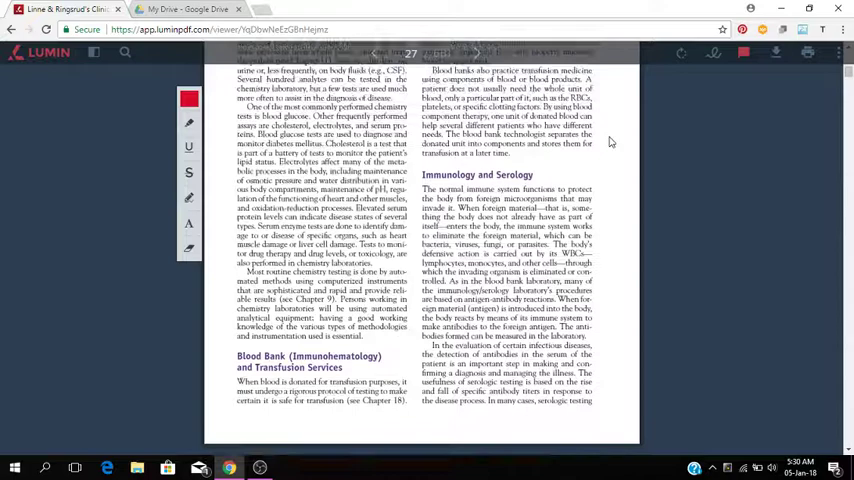
pyautogui.scroll(3)
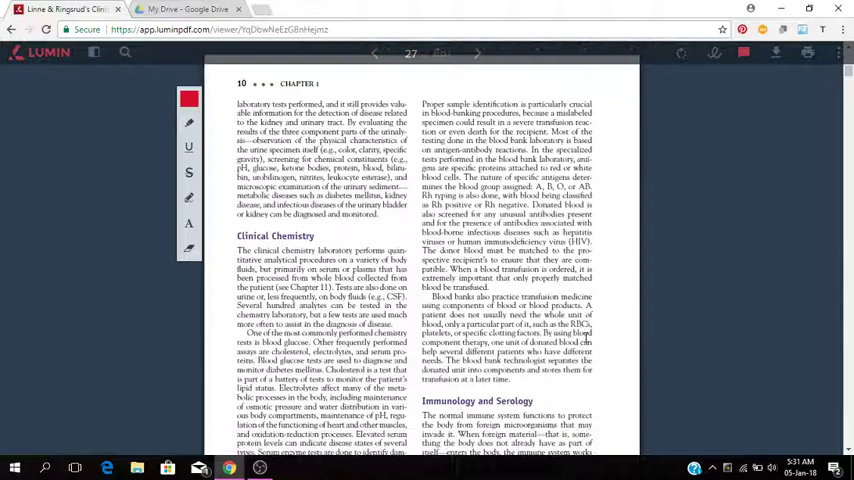
# - Scroll down page 10 to the Blood Bank (Immunohematology) heading and page 11's top edge
pyautogui.scroll(-3)
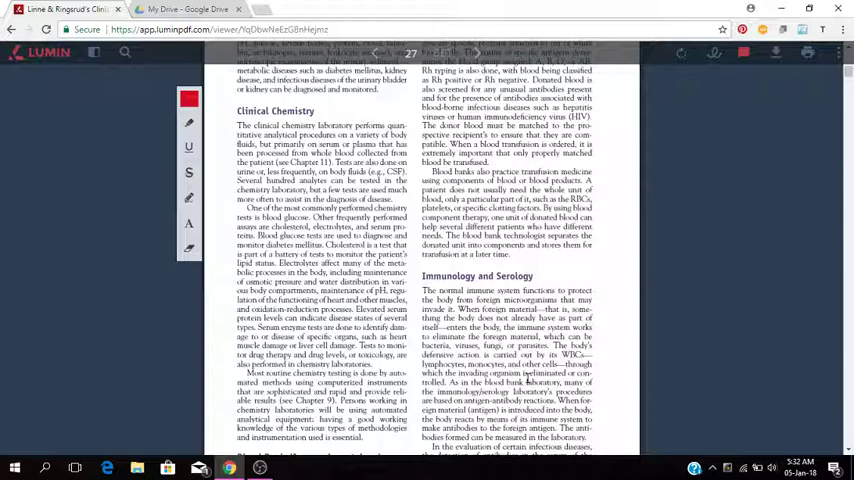
pyautogui.scroll(-3)
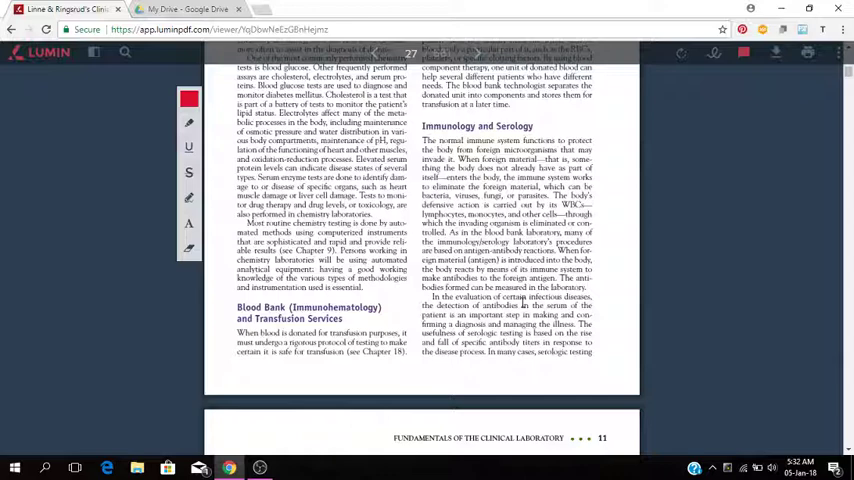
# - Scroll past the page break to page 11's Molecular Diagnostics and Clinical Laboratory Staffing sections
pyautogui.scroll(-3)
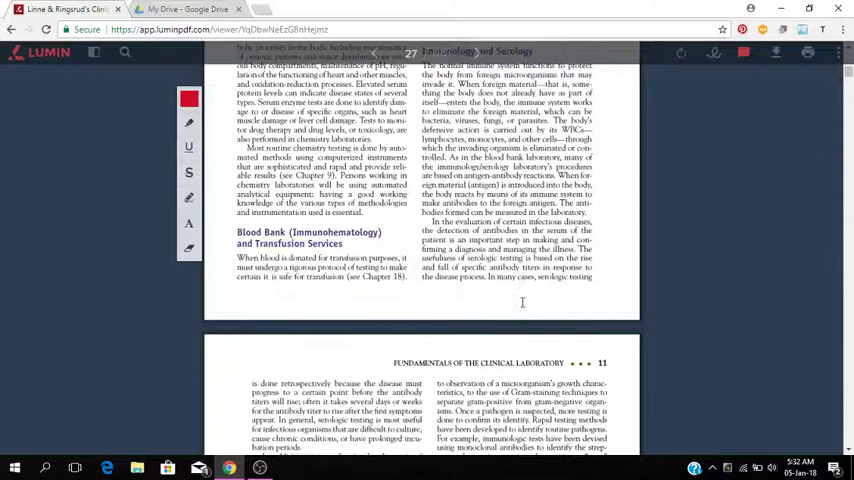
pyautogui.scroll(-3)
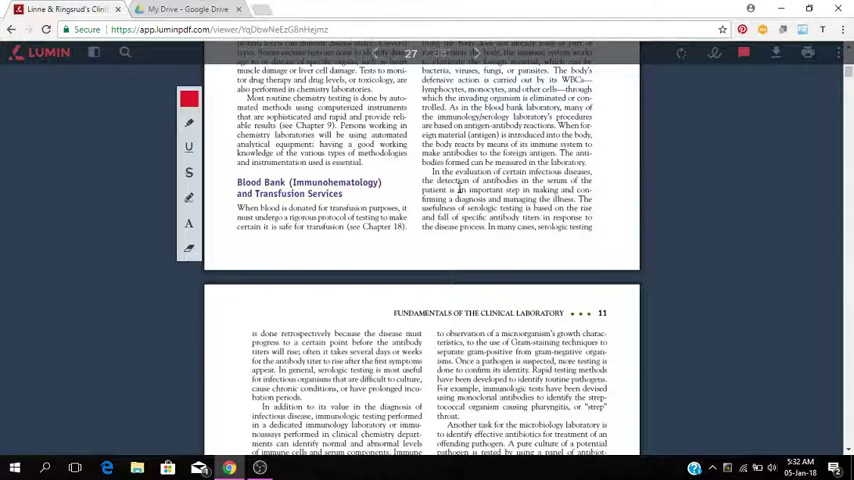
pyautogui.moveTo(472, 273)
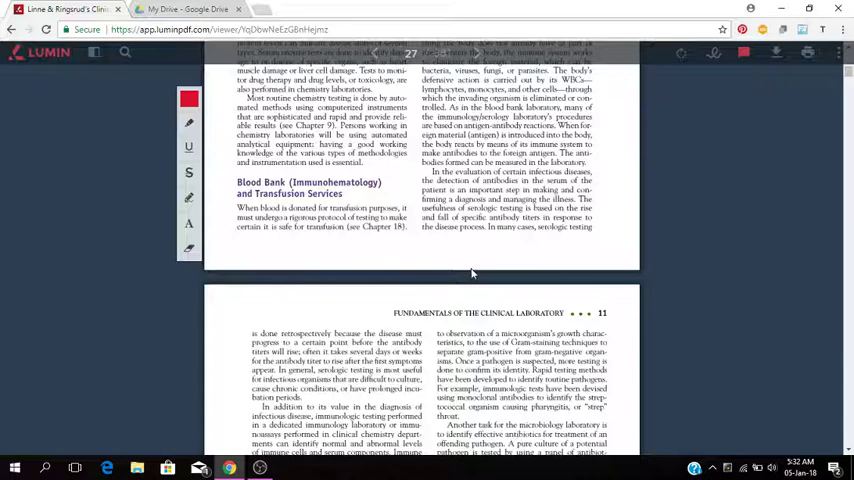
pyautogui.scroll(-3)
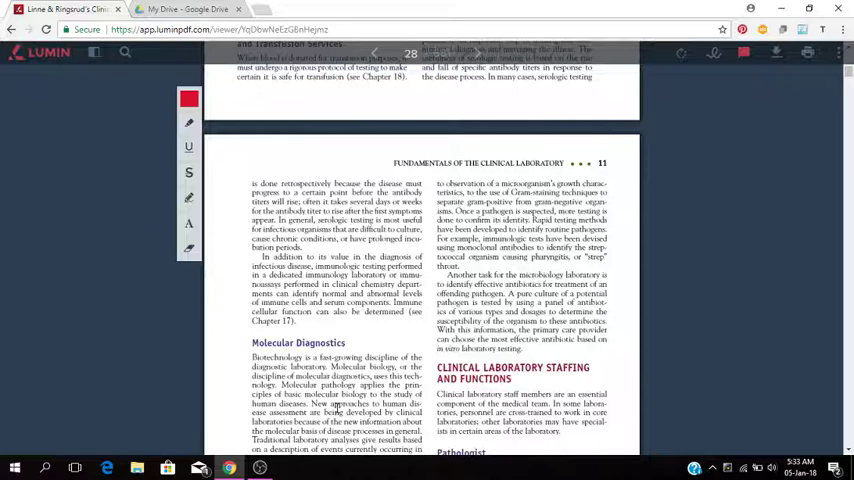
# - Scroll to the end of page 11, fully showing the Microbiology and Pathologist sections
pyautogui.scroll(-3)
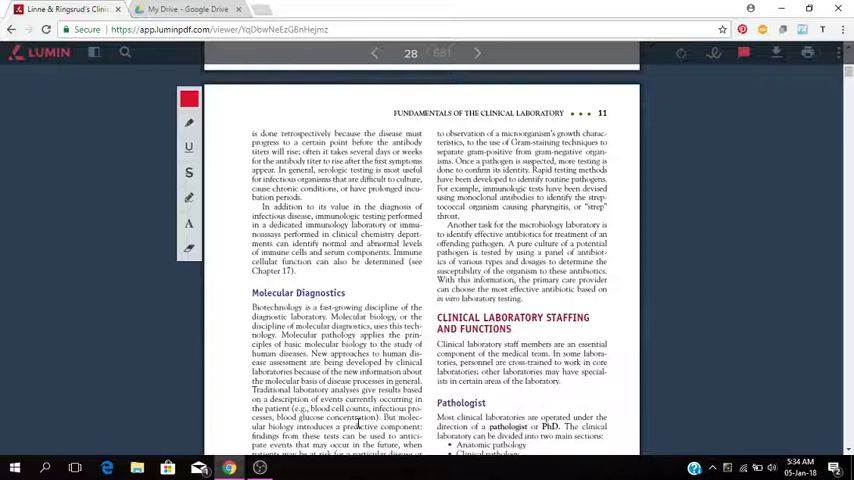
pyautogui.scroll(-3)
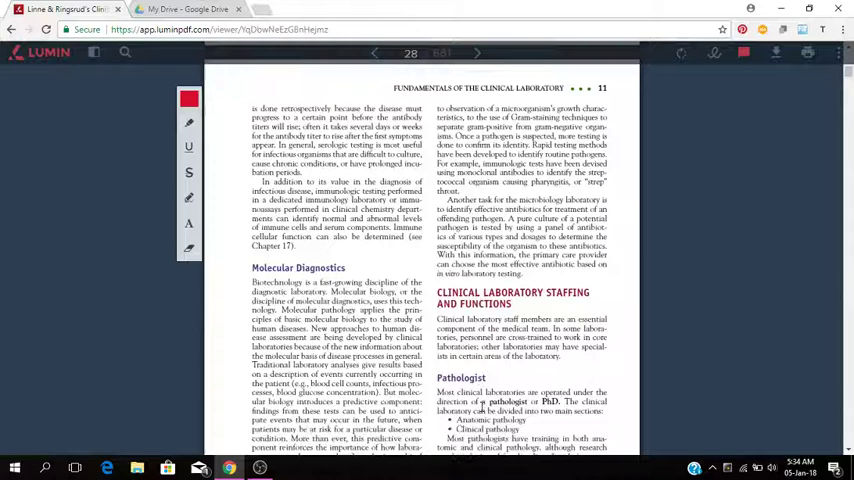
pyautogui.scroll(-3)
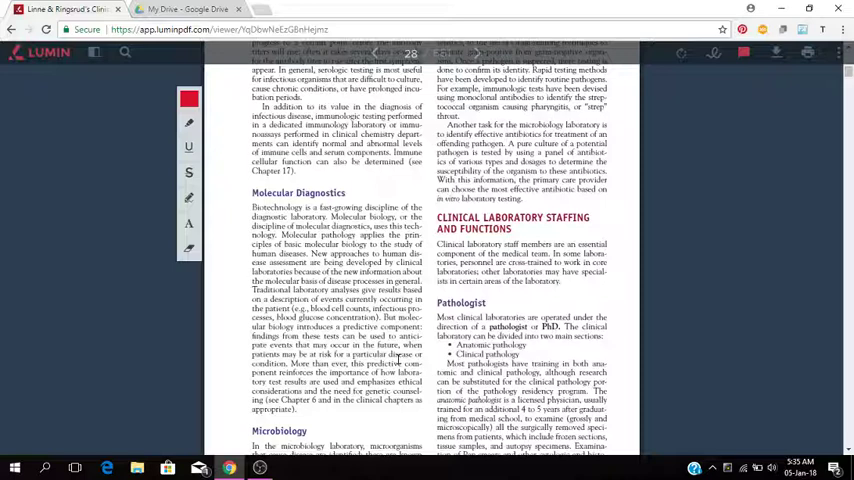
pyautogui.scroll(-3)
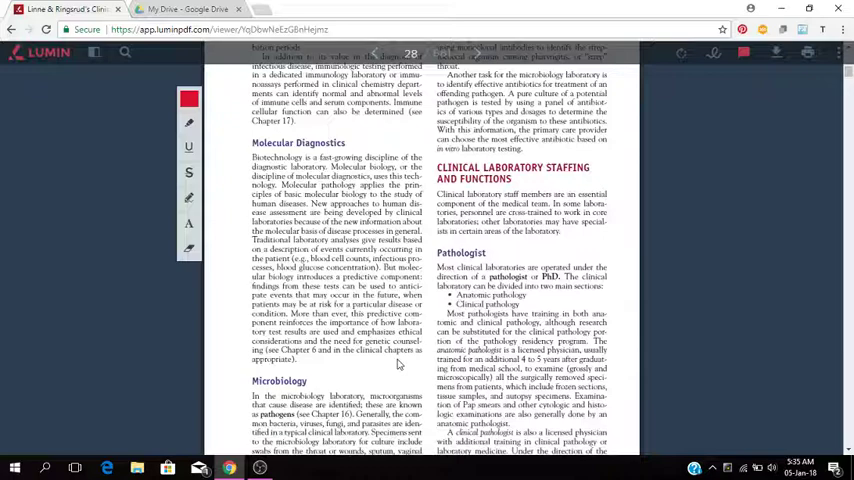
pyautogui.scroll(-3)
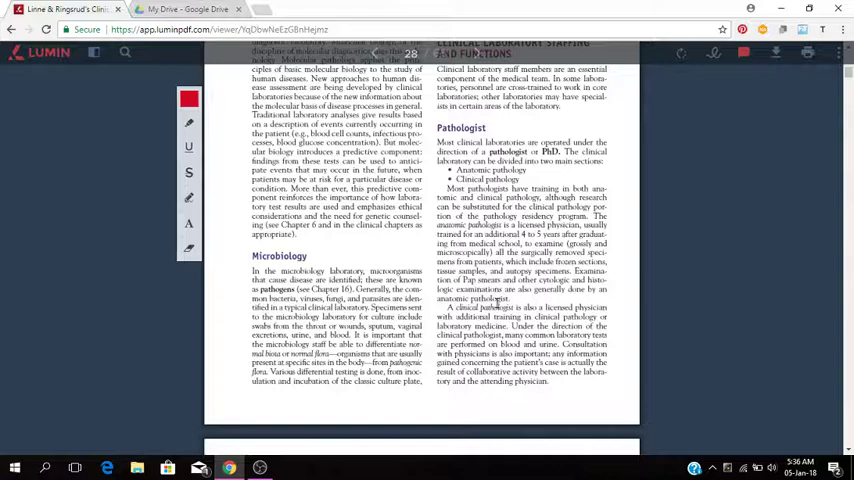
# - Scroll up page 11 until the Page Unresponsive prompt appears with Wait and Exit page
pyautogui.scroll(3)
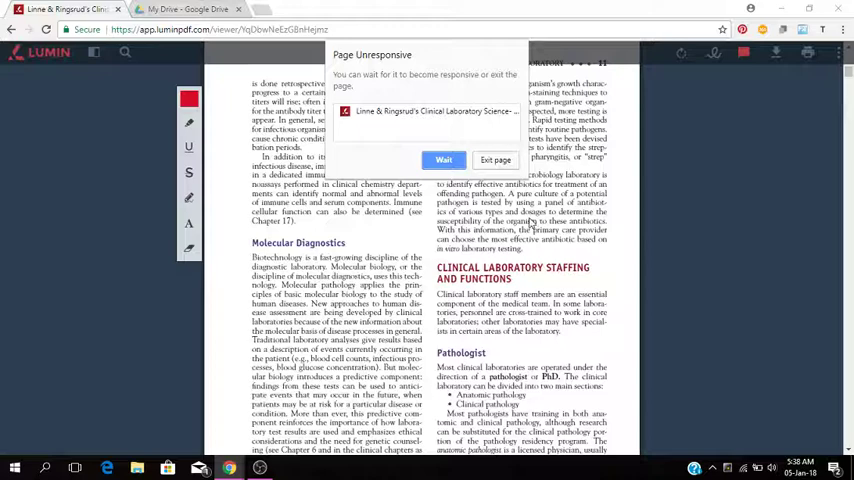
# - Choose Wait on the Page Unresponsive prompt so the viewer recovers on page 11
pyautogui.click(443, 160)
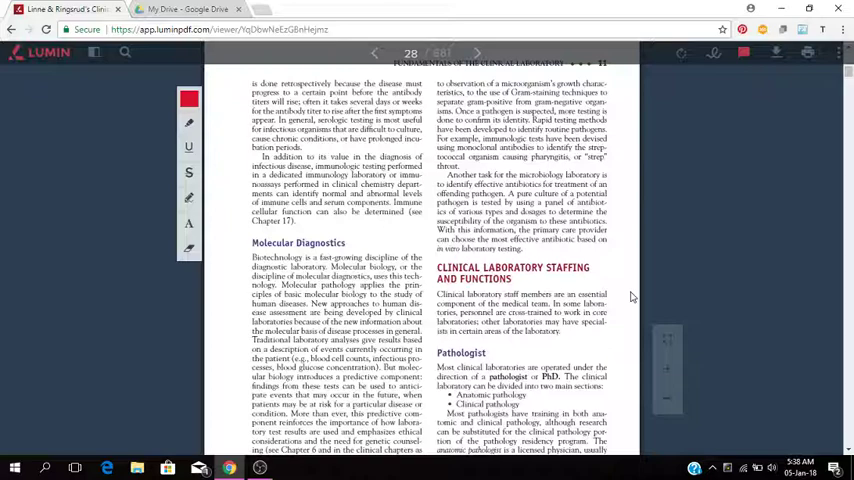
# - Scroll page 11 back down to its end, showing the Pathologist and Microbiology sections
pyautogui.scroll(-3)
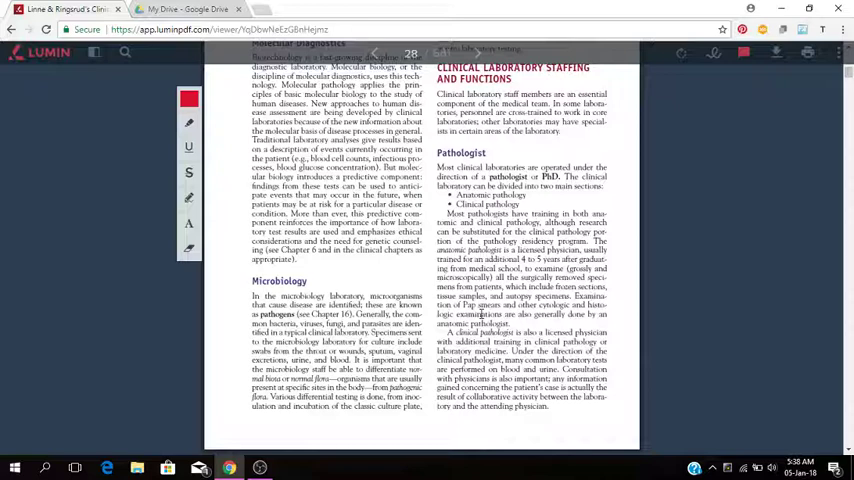
pyautogui.moveTo(614, 316)
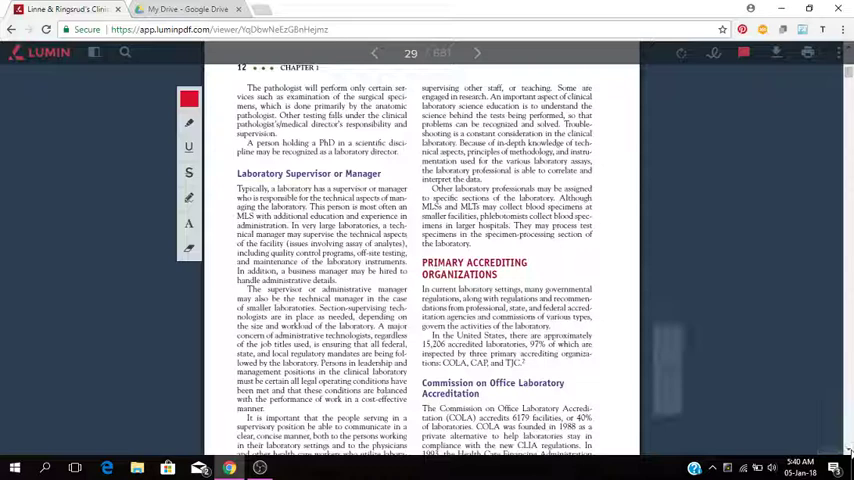
# - Scroll past page 12's COLA section onto book page 13's Other Agencies section
pyautogui.scroll(-3)
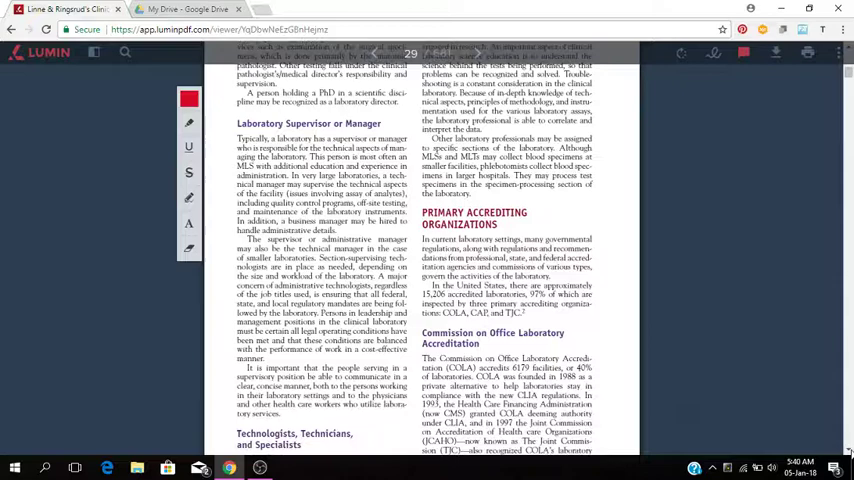
pyautogui.scroll(-3)
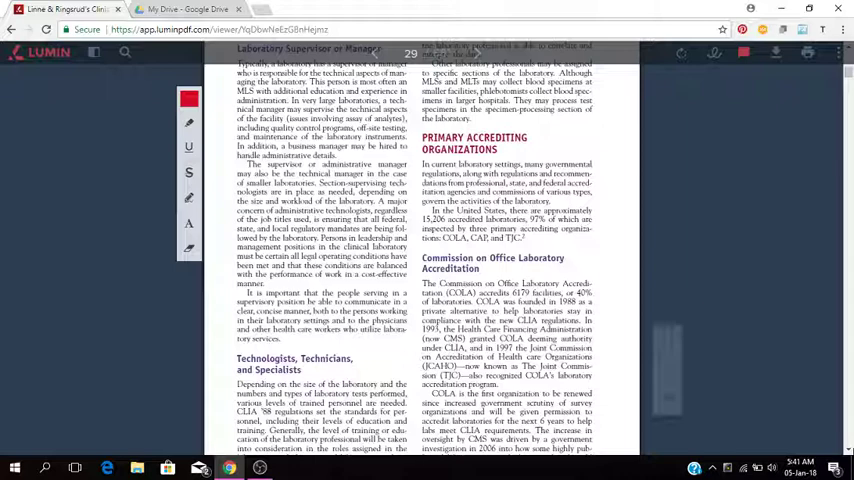
pyautogui.scroll(-3)
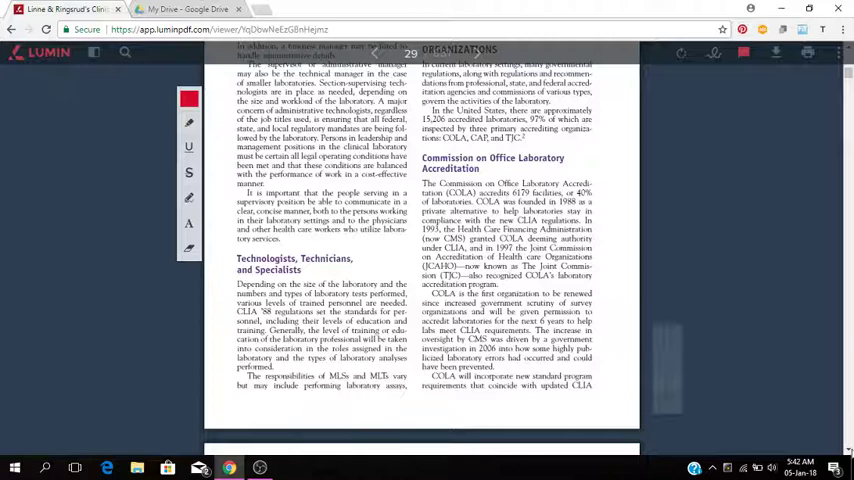
pyautogui.scroll(-3)
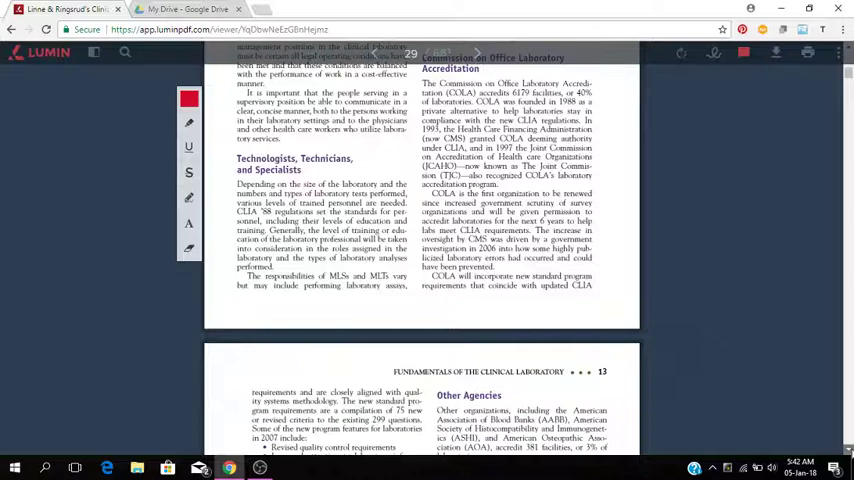
pyautogui.scroll(-3)
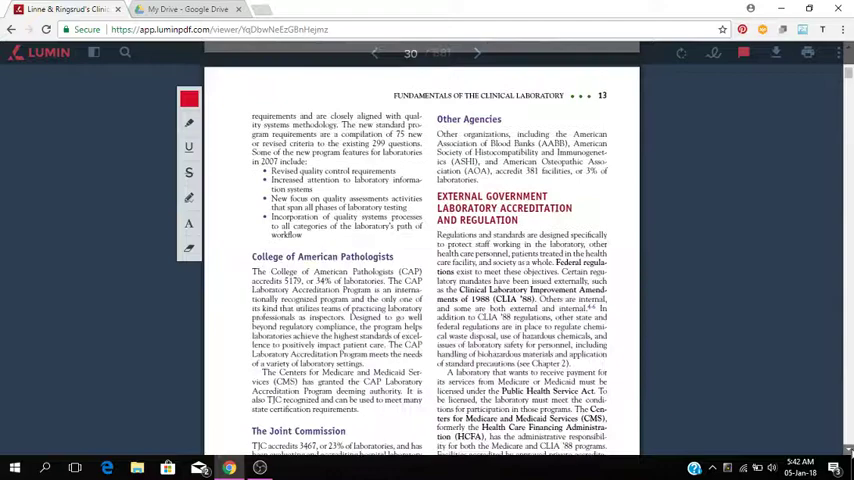
pyautogui.scroll(-3)
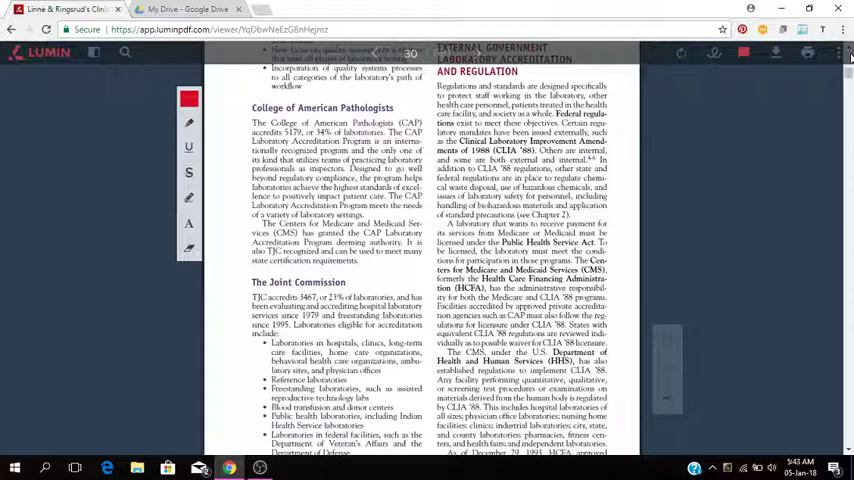
pyautogui.click(836, 53)
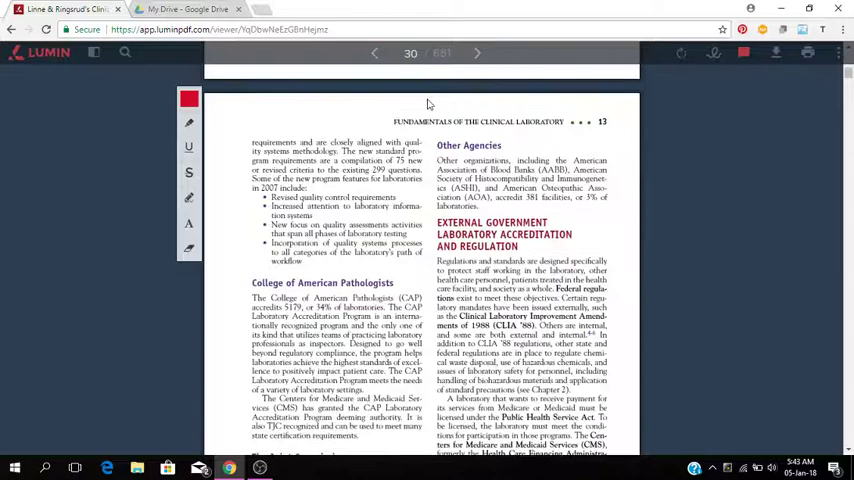
# - Scroll up and down the document, ending on the Contents page listing Parts I and II
pyautogui.scroll(3)
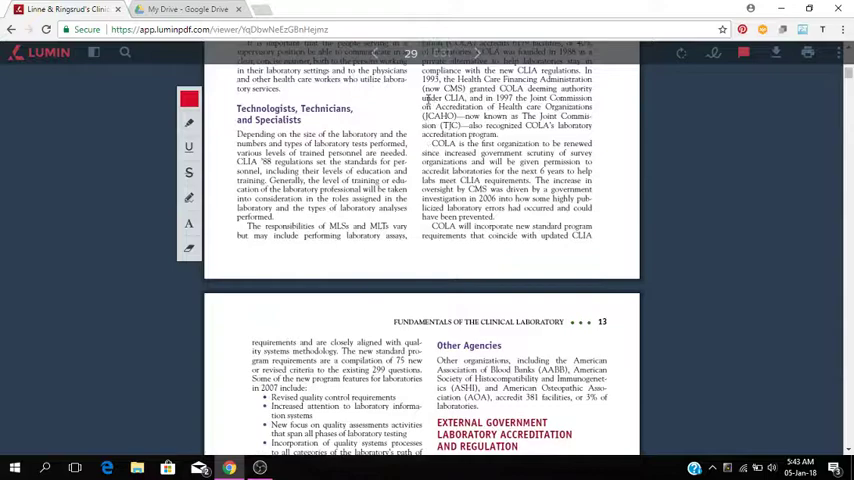
pyautogui.scroll(3)
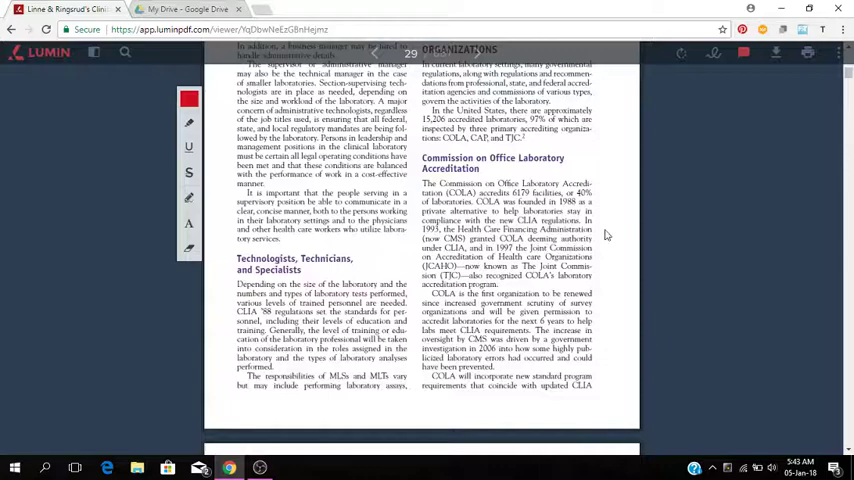
pyautogui.scroll(-3)
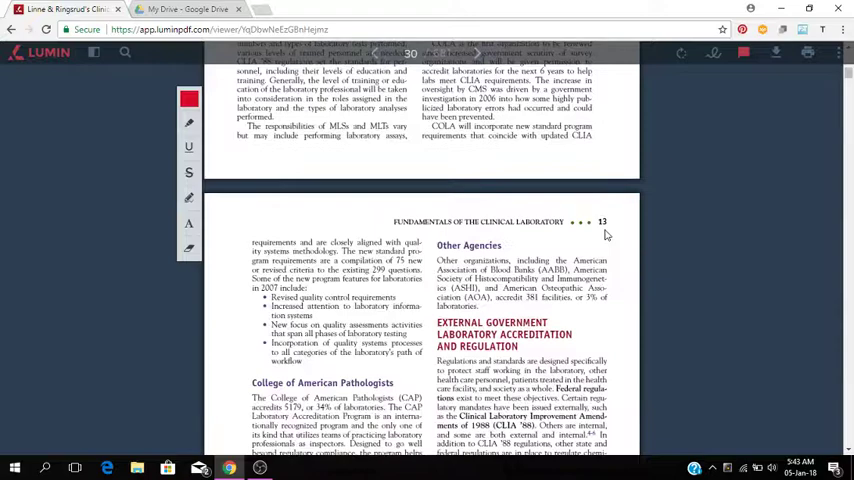
pyautogui.scroll(-3)
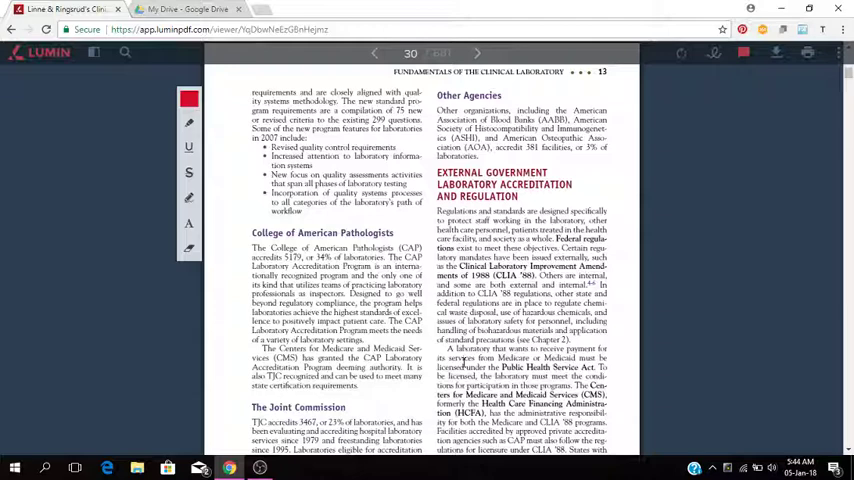
pyautogui.scroll(-3)
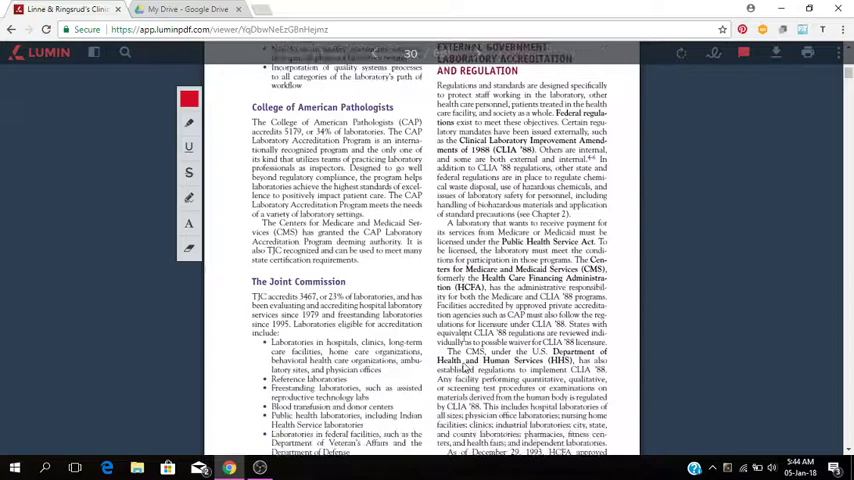
pyautogui.scroll(-3)
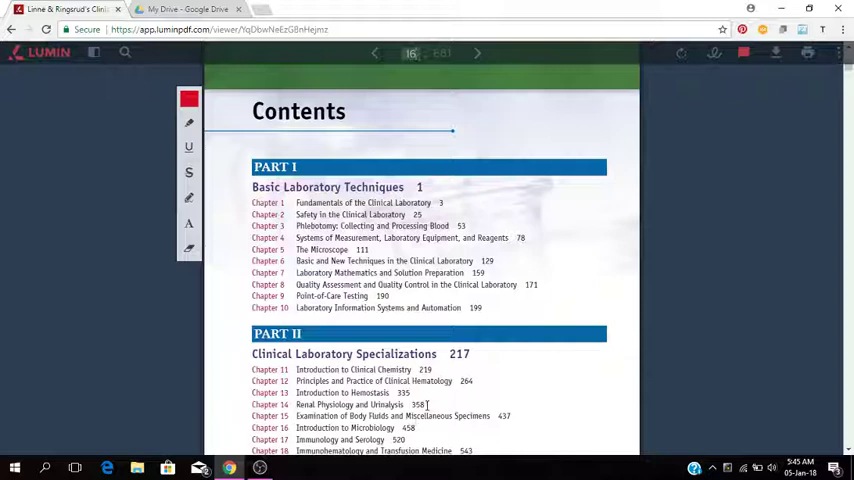
pyautogui.moveTo(406, 441)
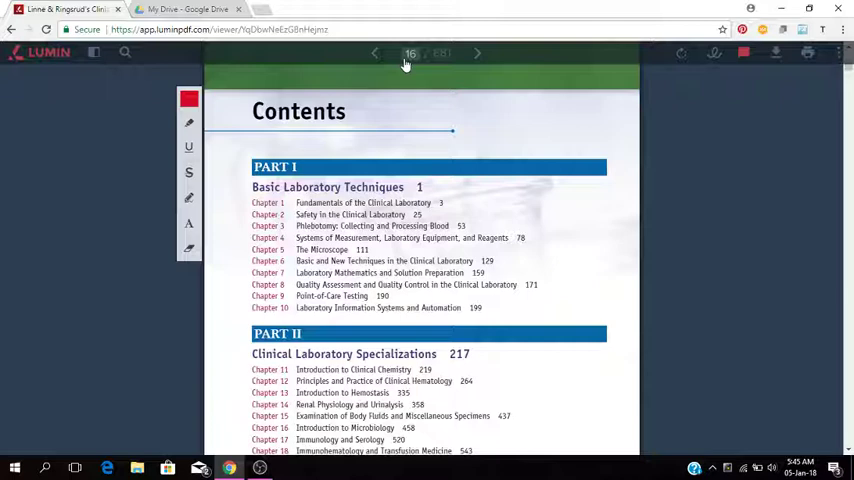
pyautogui.moveTo(487, 137)
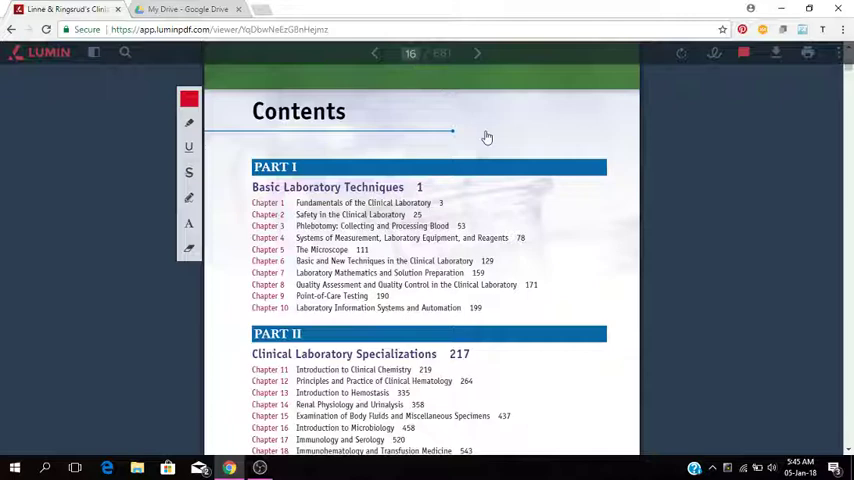
pyautogui.moveTo(454, 243)
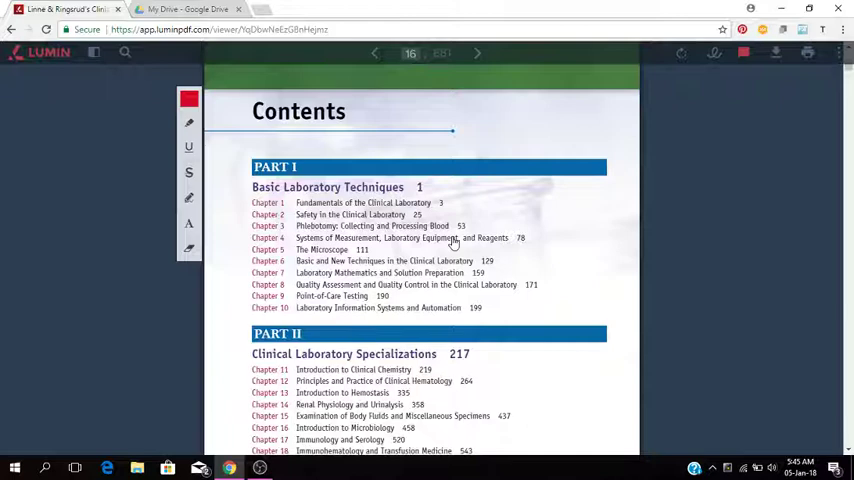
pyautogui.moveTo(555, 137)
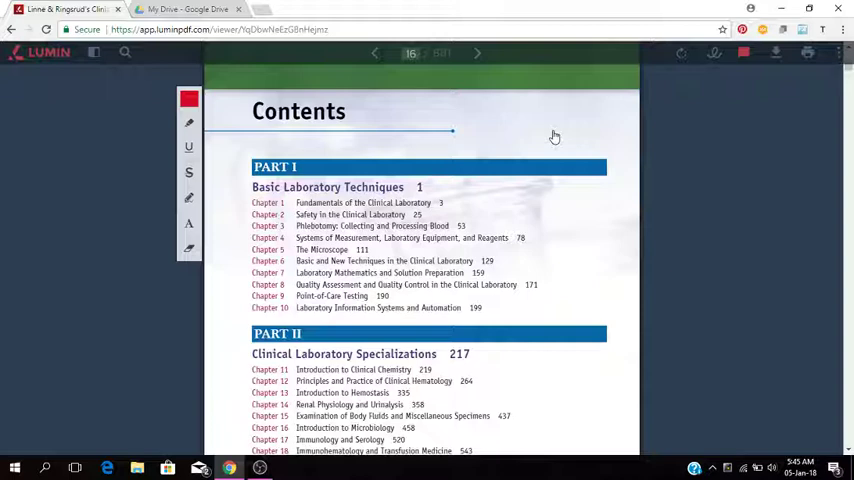
pyautogui.moveTo(536, 118)
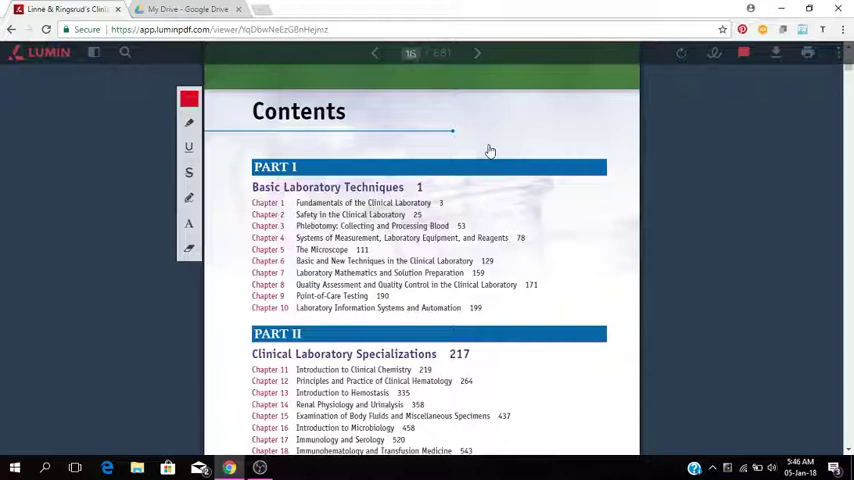
pyautogui.moveTo(380, 133)
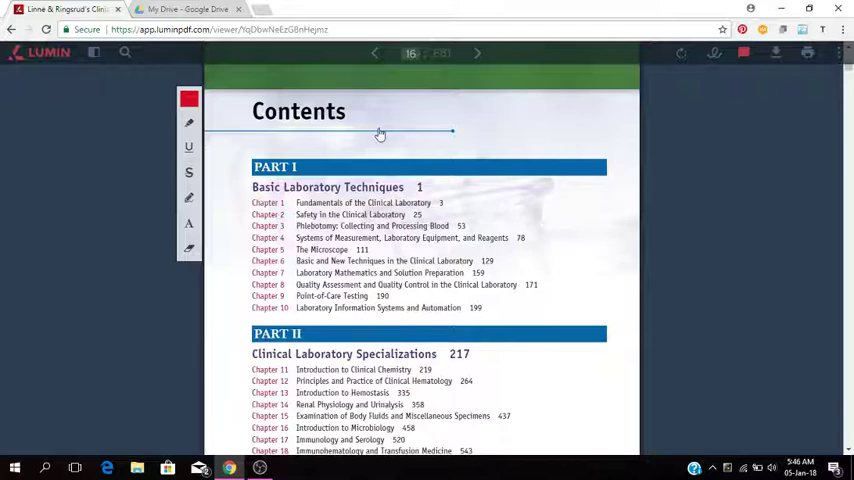
pyautogui.moveTo(490, 64)
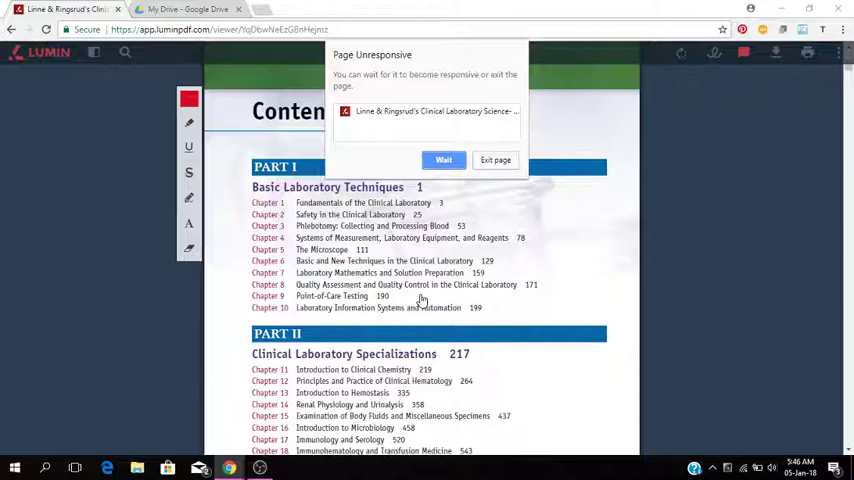
pyautogui.click(443, 160)
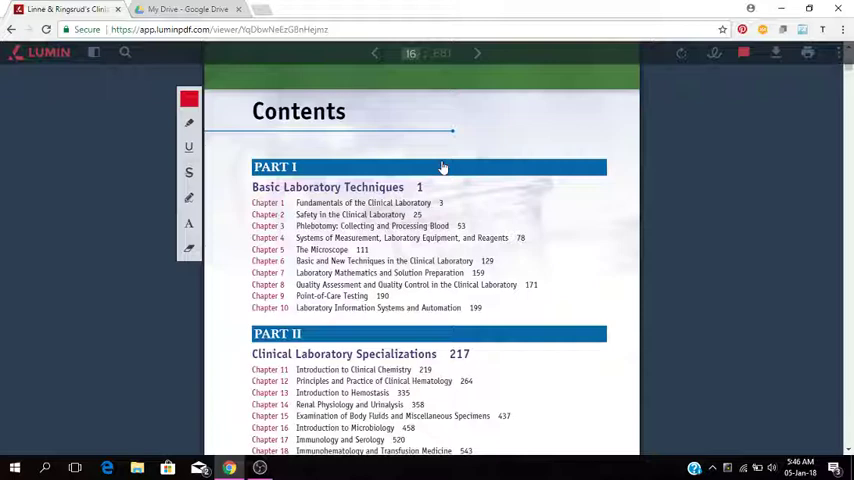